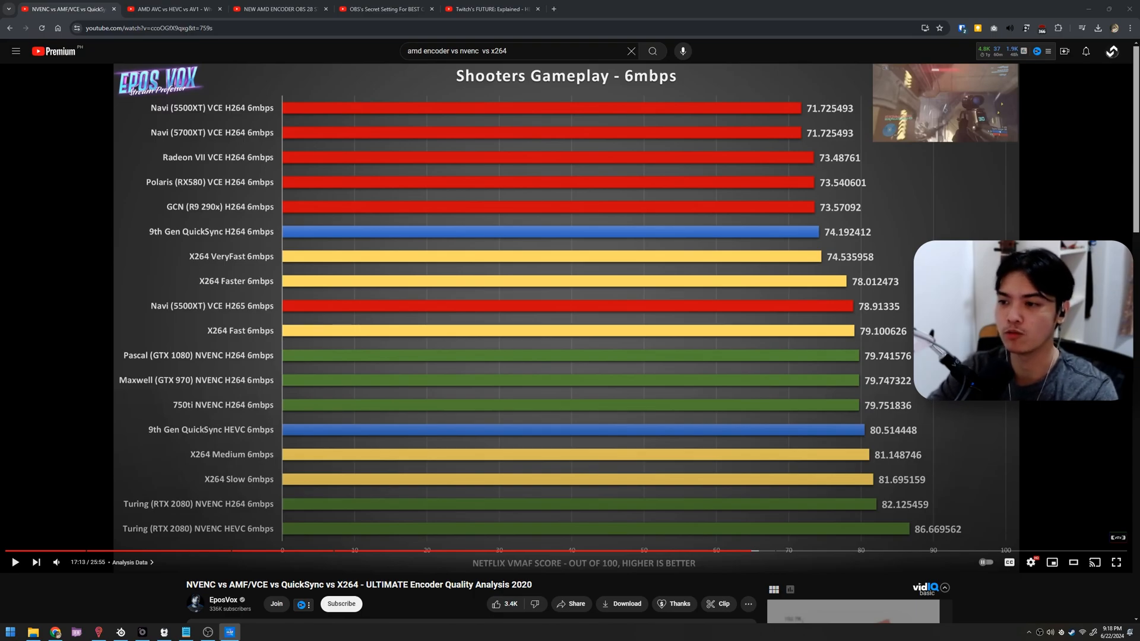
pyautogui.moveTo(939, 199)
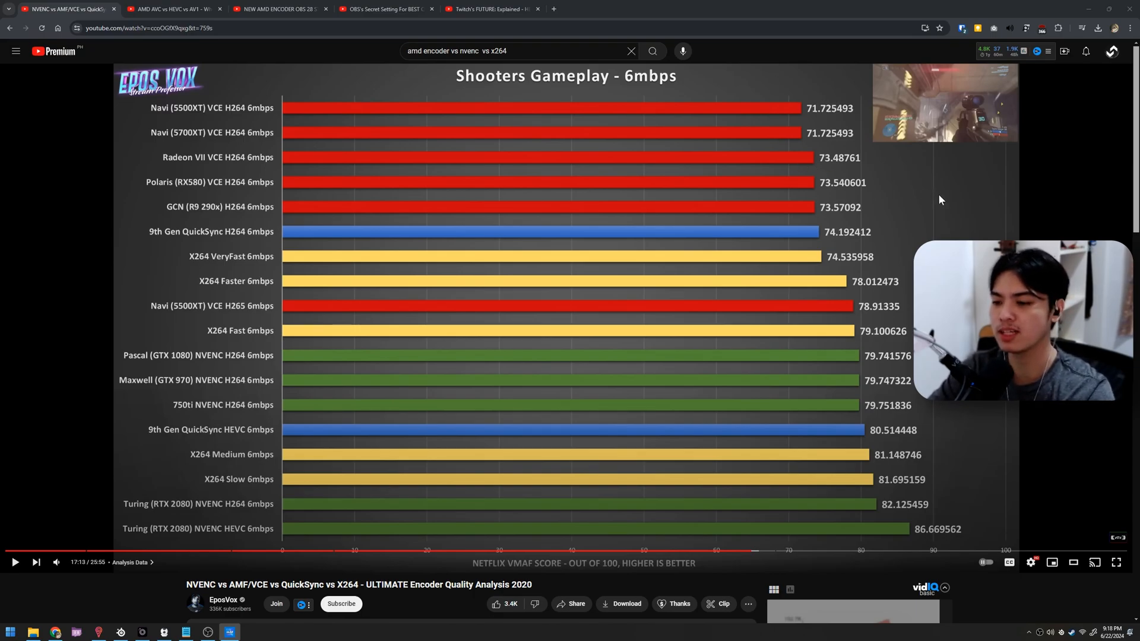
pyautogui.moveTo(745, 295)
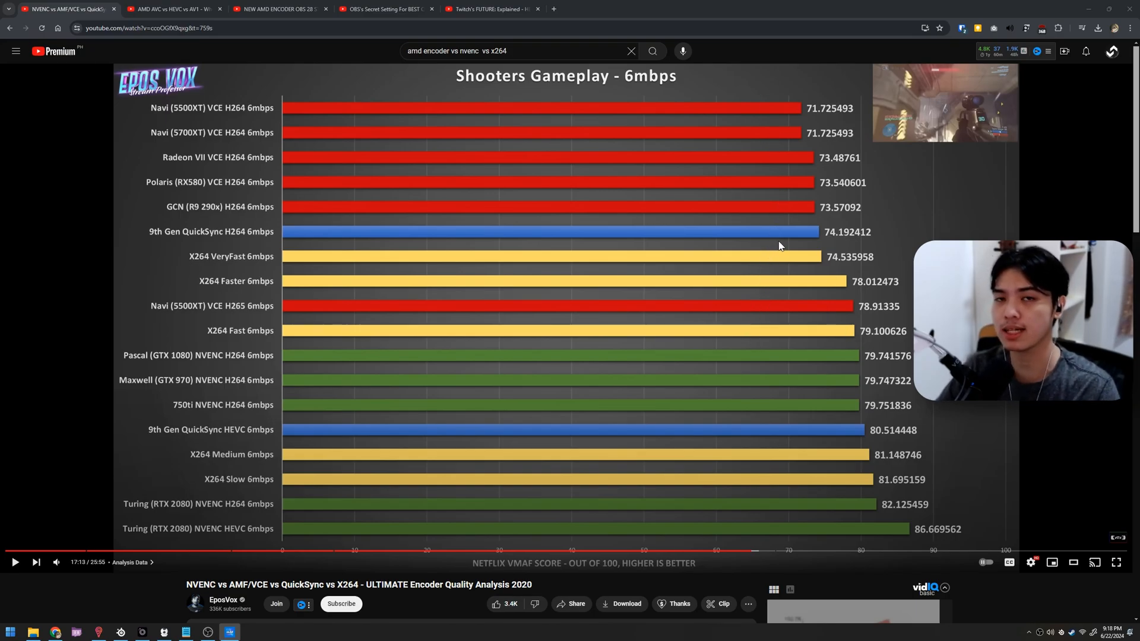
pyautogui.moveTo(774, 328)
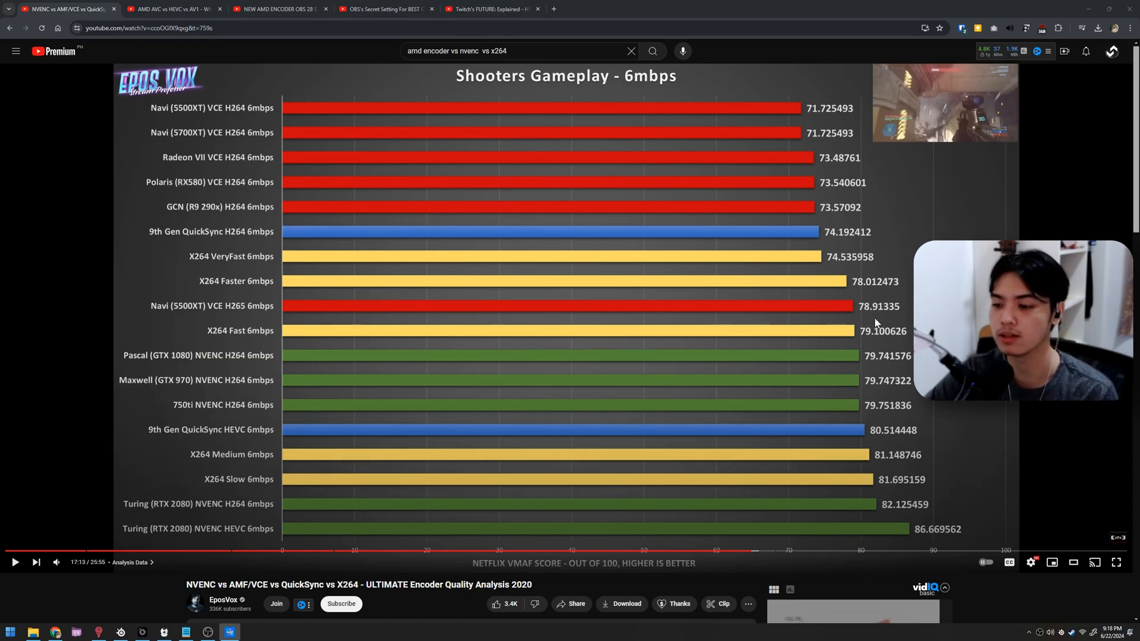
pyautogui.moveTo(904, 386)
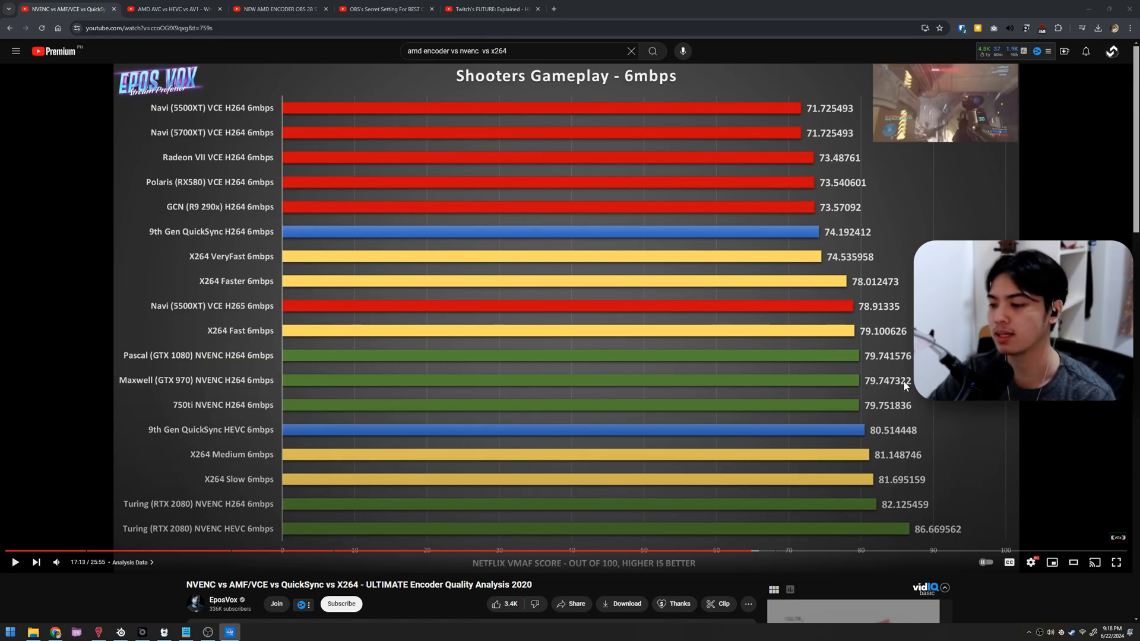
pyautogui.moveTo(687, 422)
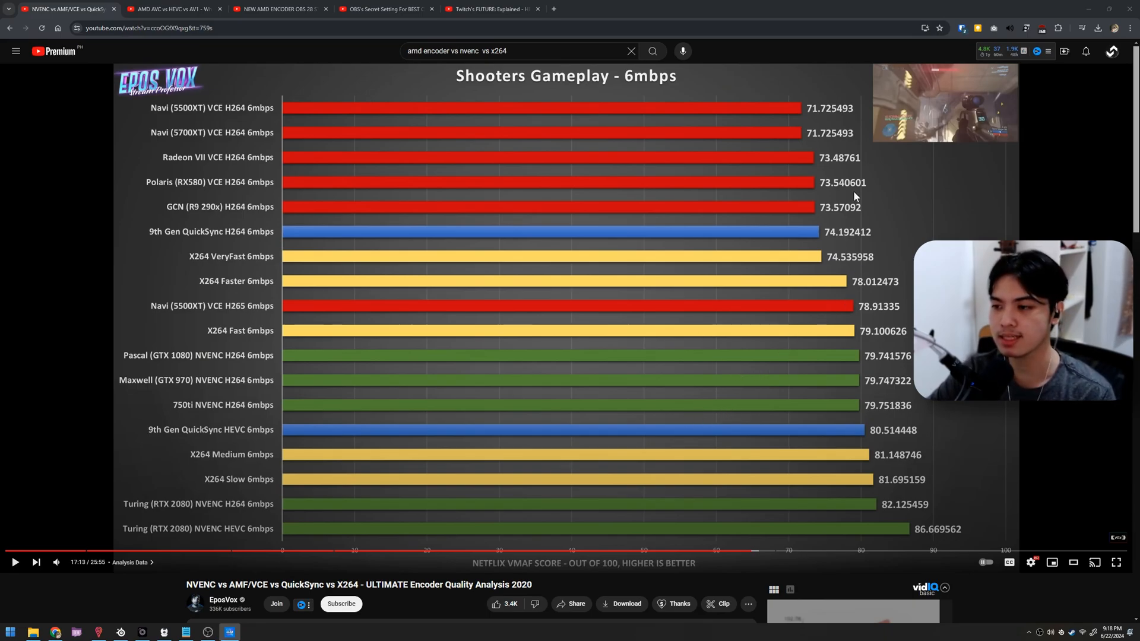
pyautogui.moveTo(831, 64)
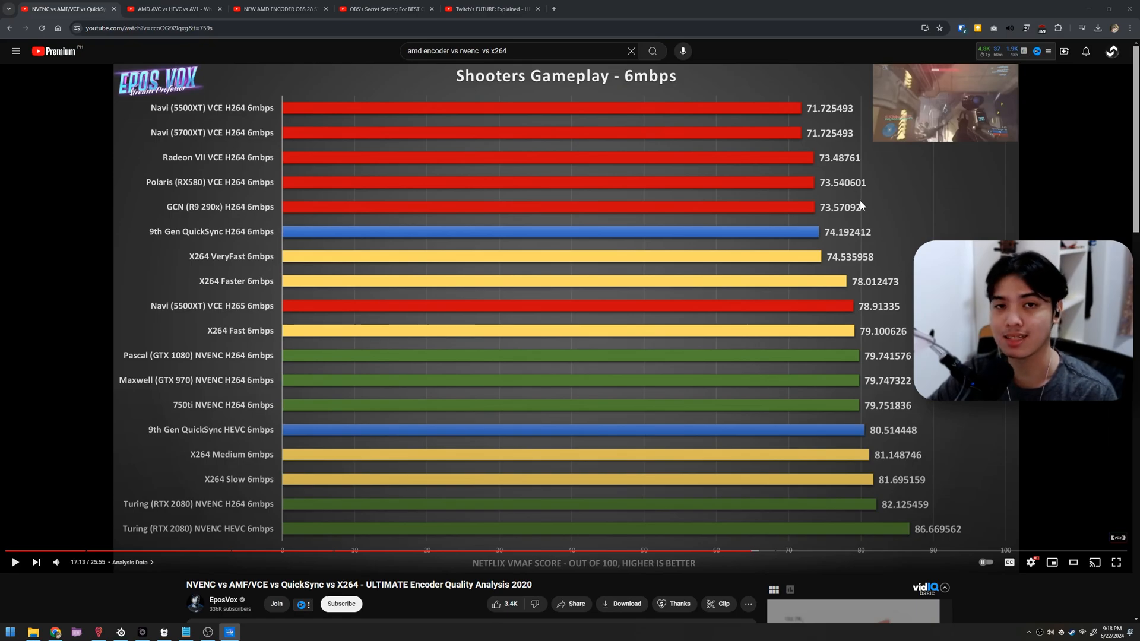
pyautogui.moveTo(640, 458)
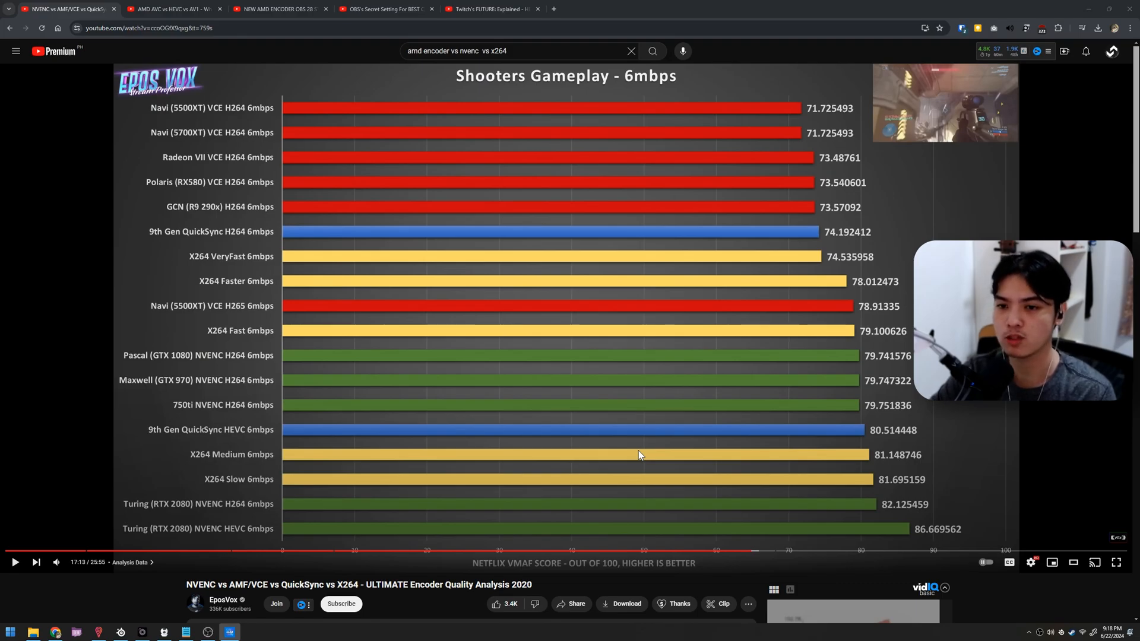
pyautogui.moveTo(914, 145)
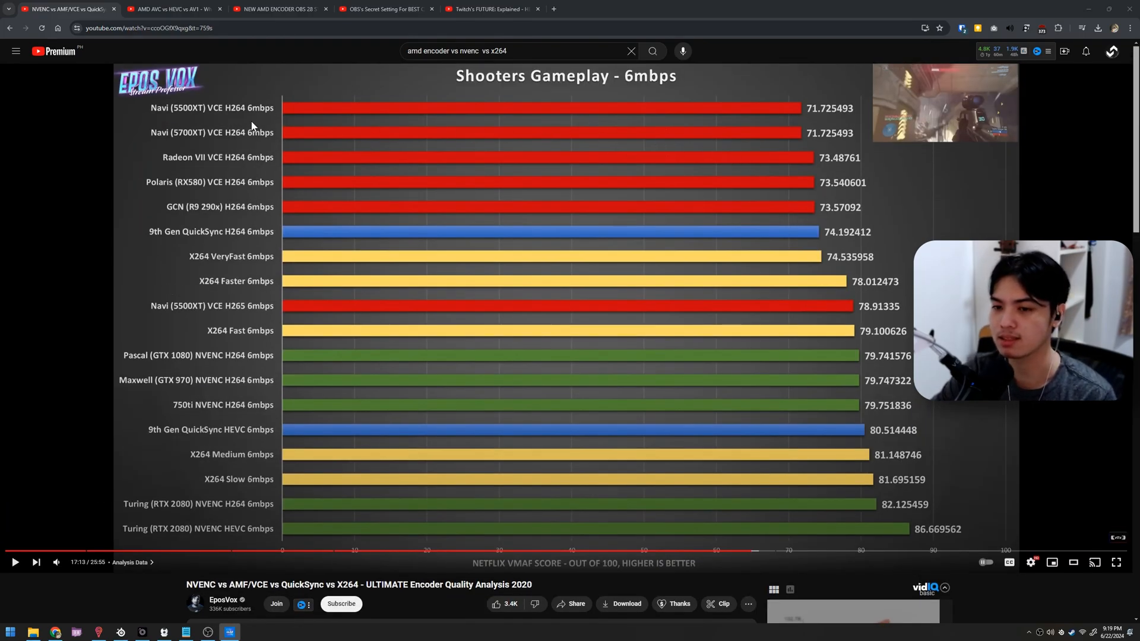
pyautogui.moveTo(885, 49)
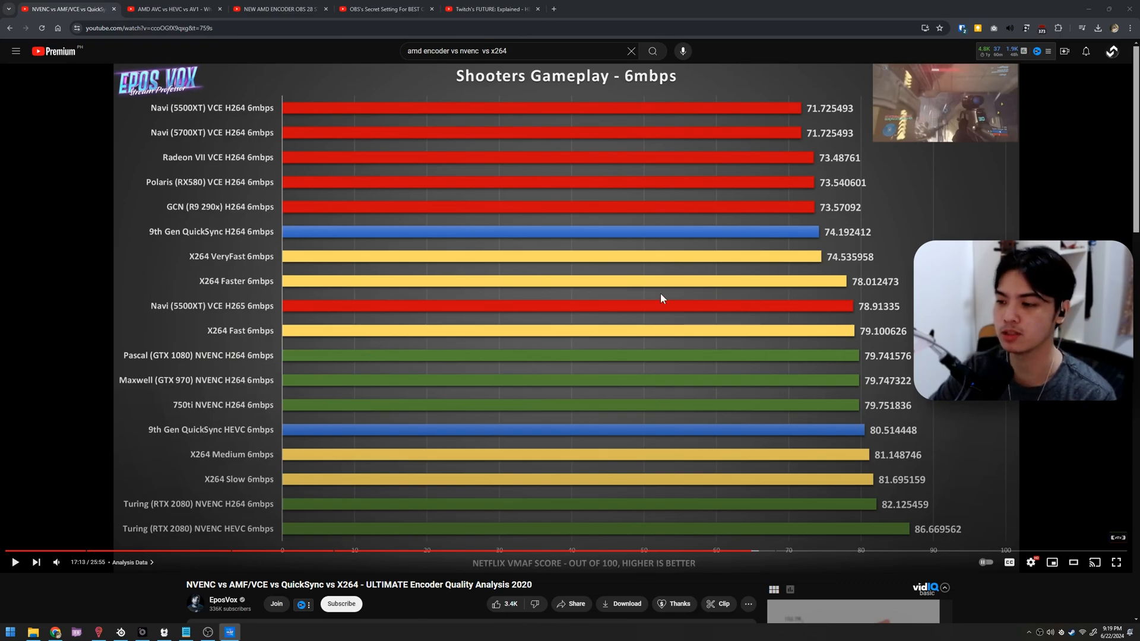
pyautogui.moveTo(759, 261)
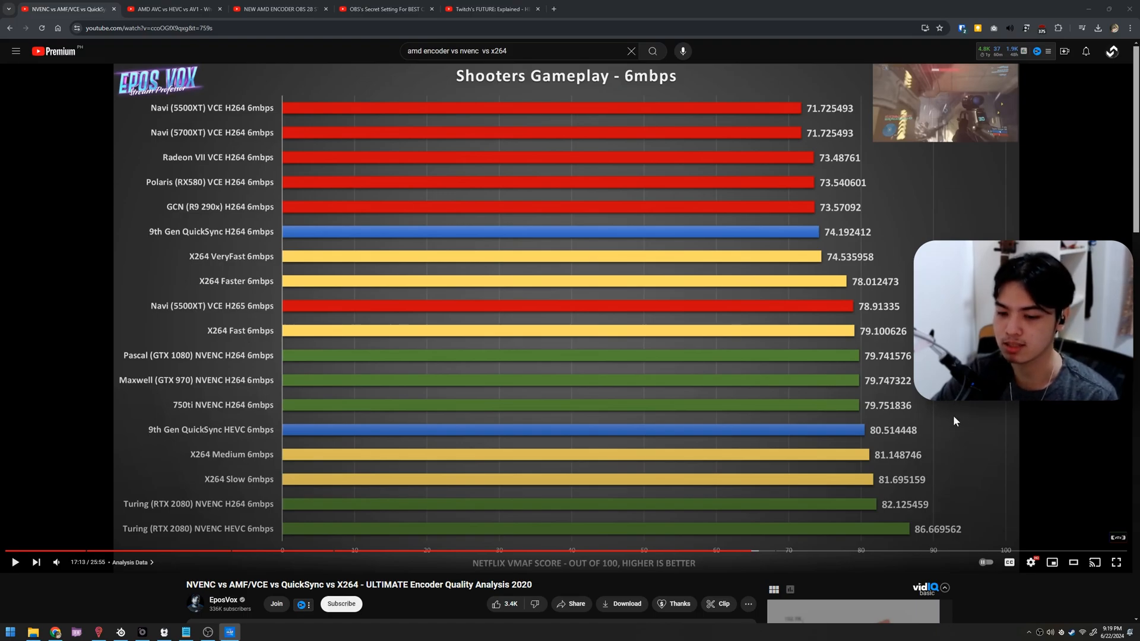
pyautogui.moveTo(286, 489)
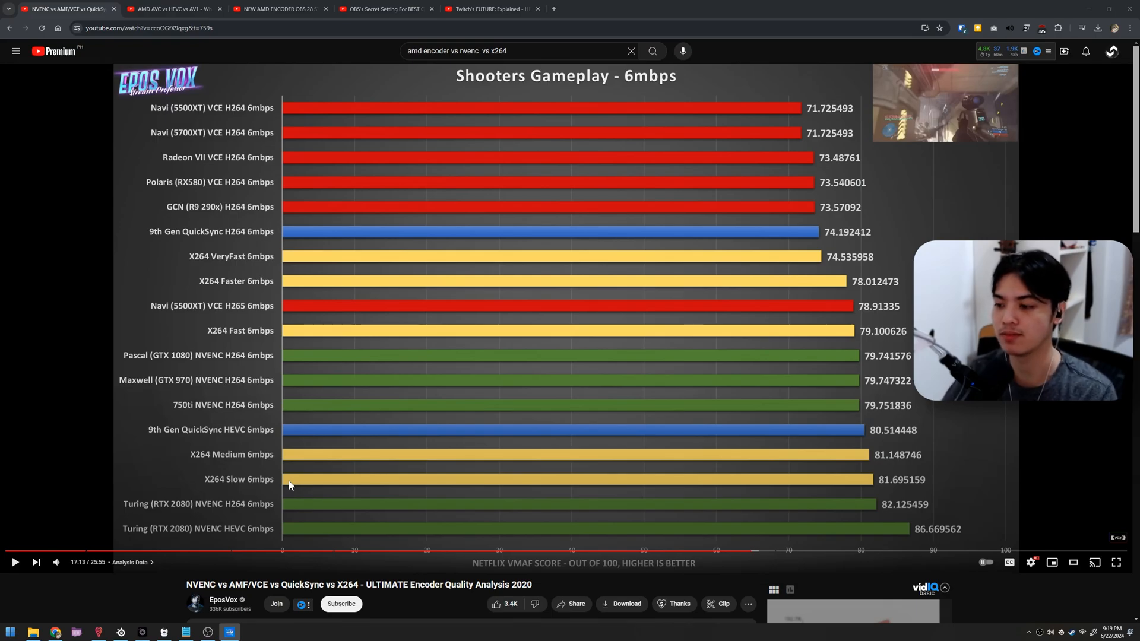
# Switch to the 'AMD AVC vs HEVC vs AV1' tab showing three 2Mbps car clips
pyautogui.click(172, 9)
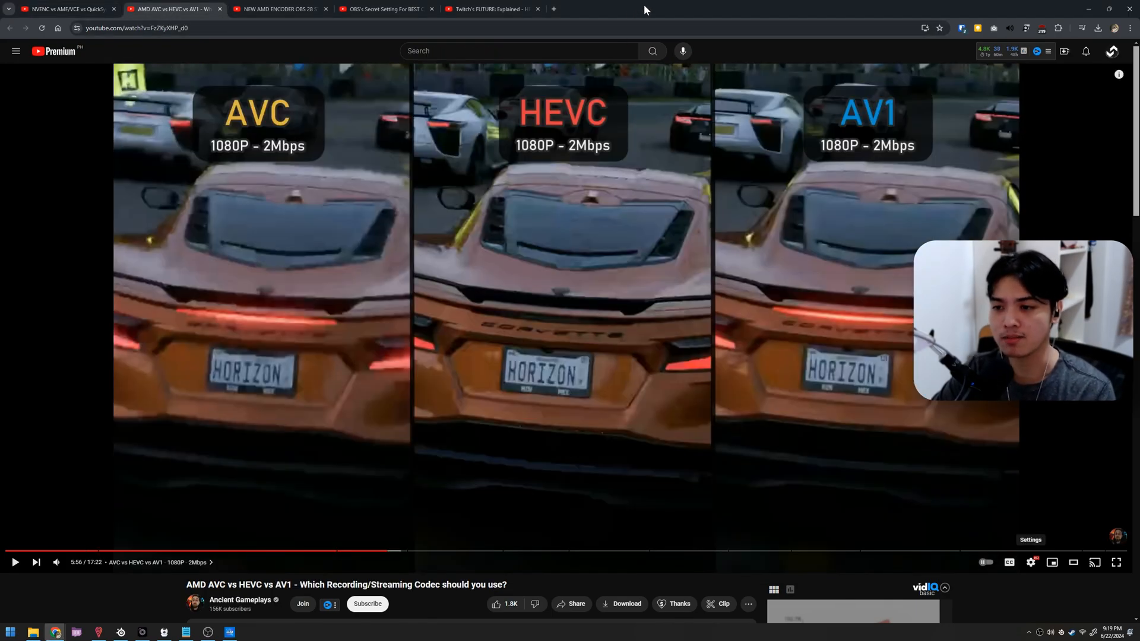
pyautogui.moveTo(305, 146)
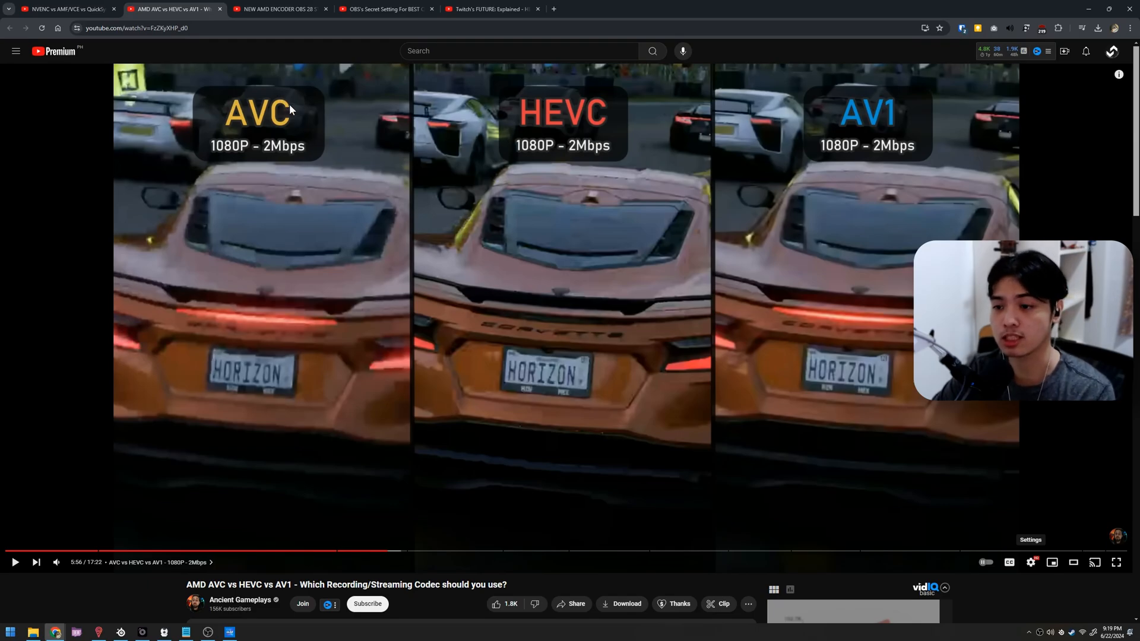
pyautogui.moveTo(637, 144)
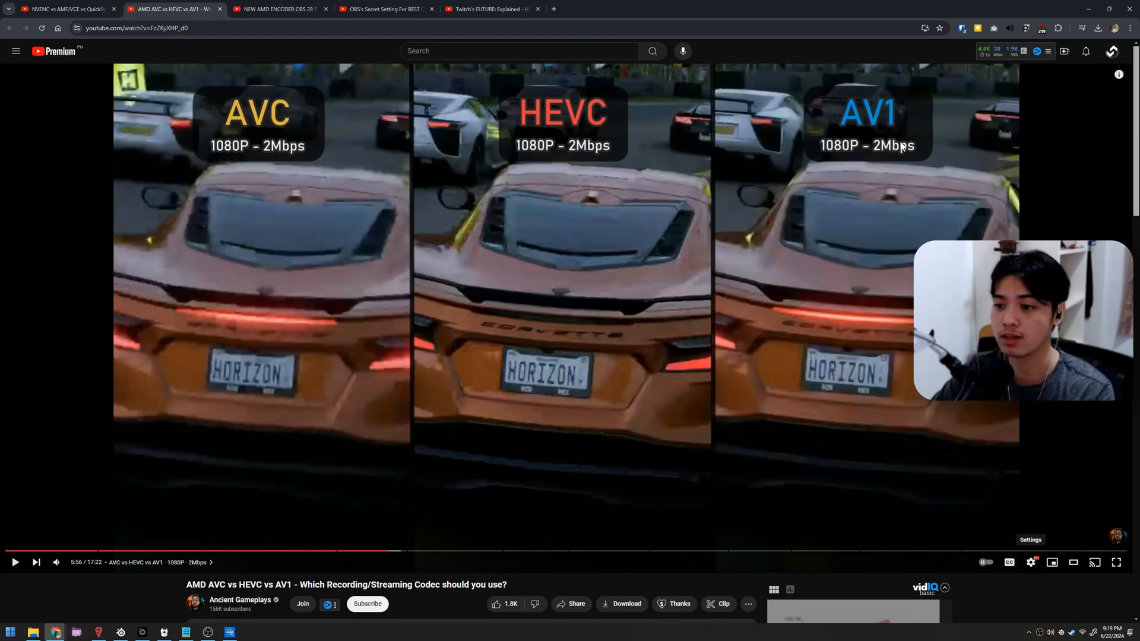
pyautogui.moveTo(955, 172)
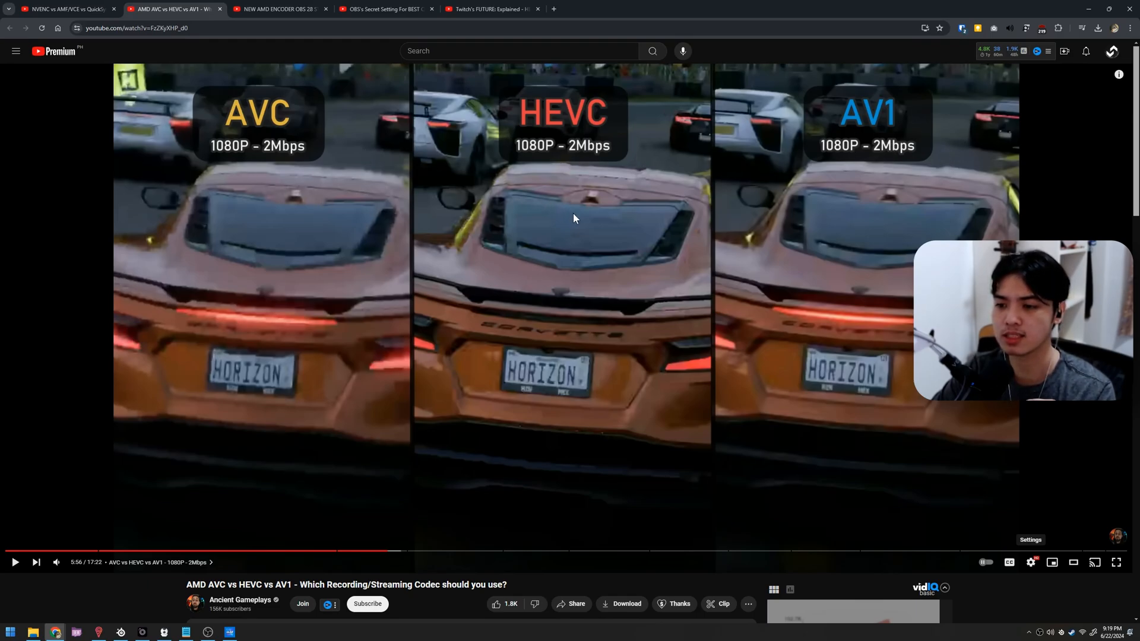
pyautogui.moveTo(613, 198)
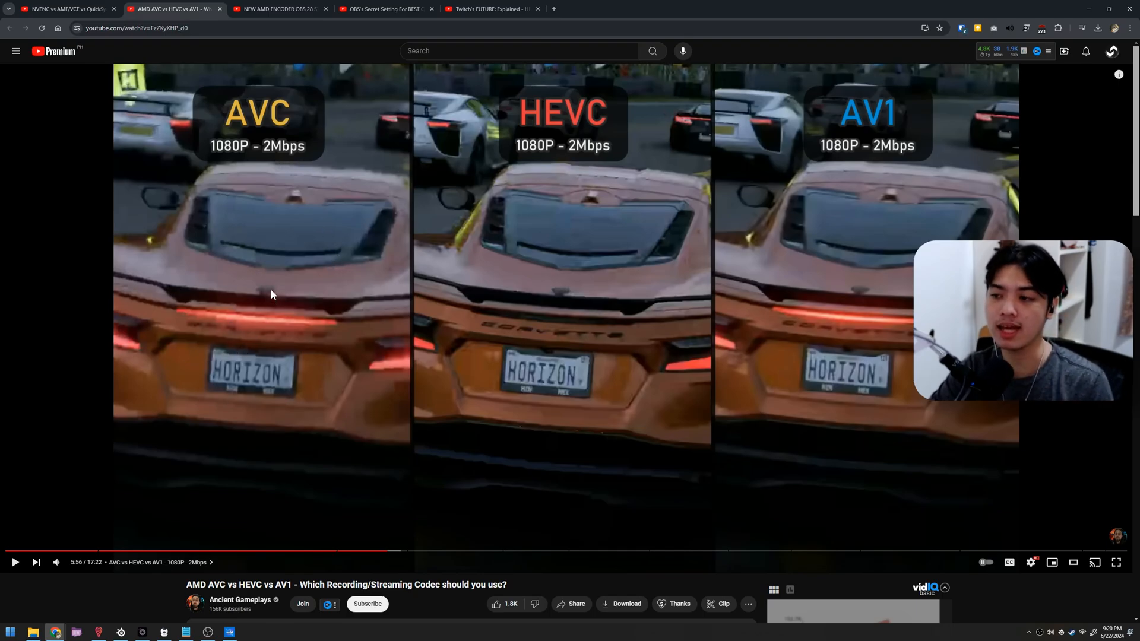
pyautogui.moveTo(617, 272)
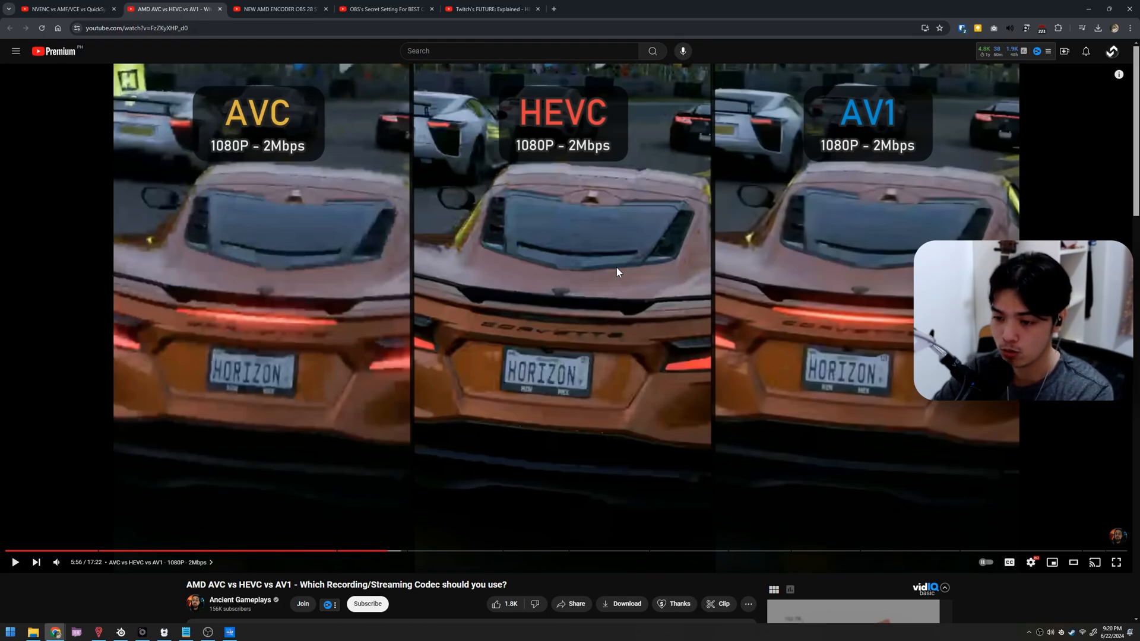
pyautogui.moveTo(600, 118)
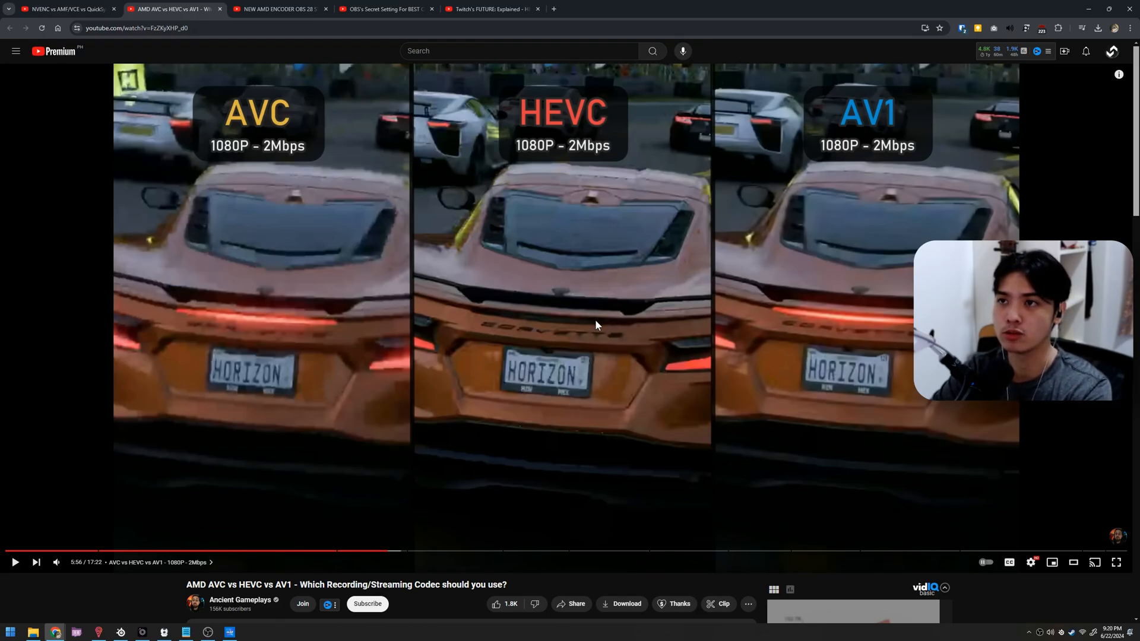
pyautogui.moveTo(724, 314)
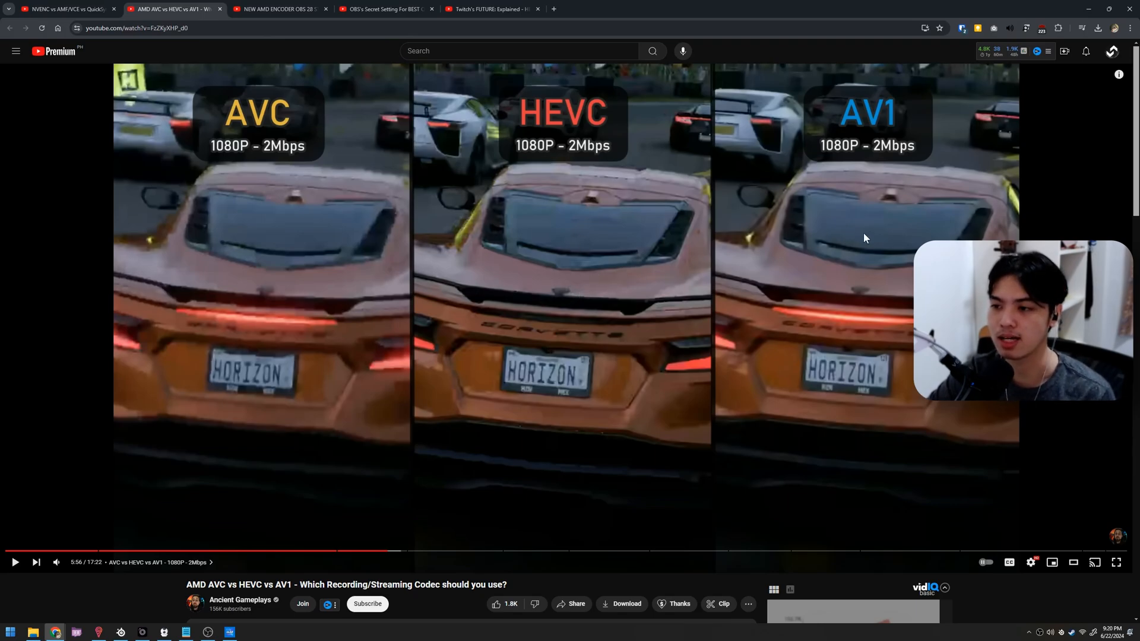
pyautogui.moveTo(870, 363)
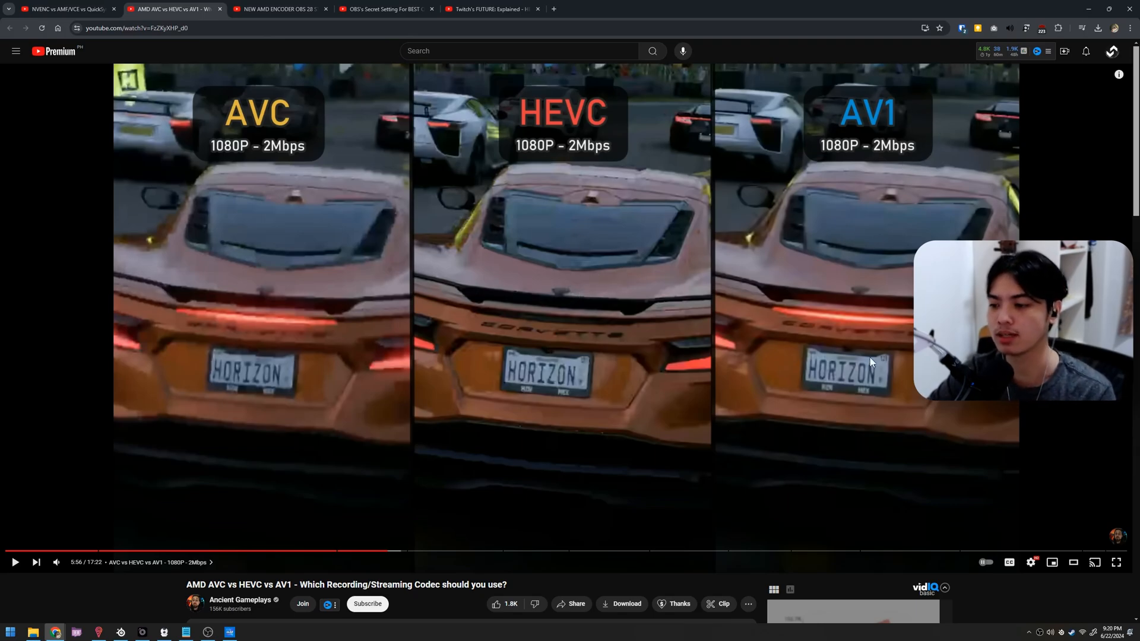
pyautogui.moveTo(955, 224)
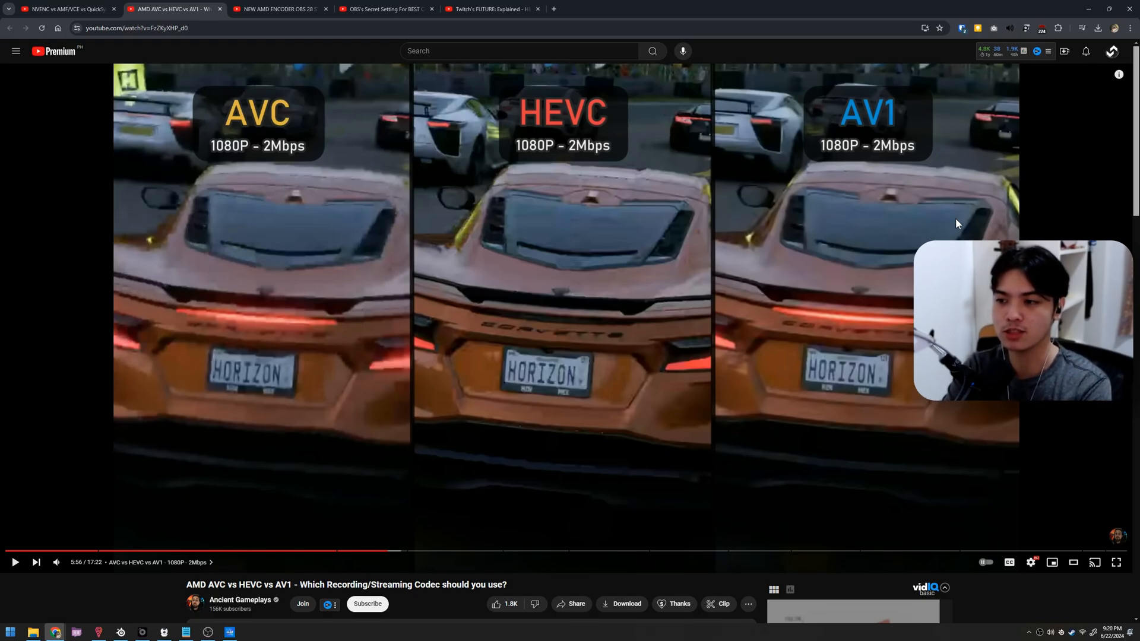
pyautogui.moveTo(931, 181)
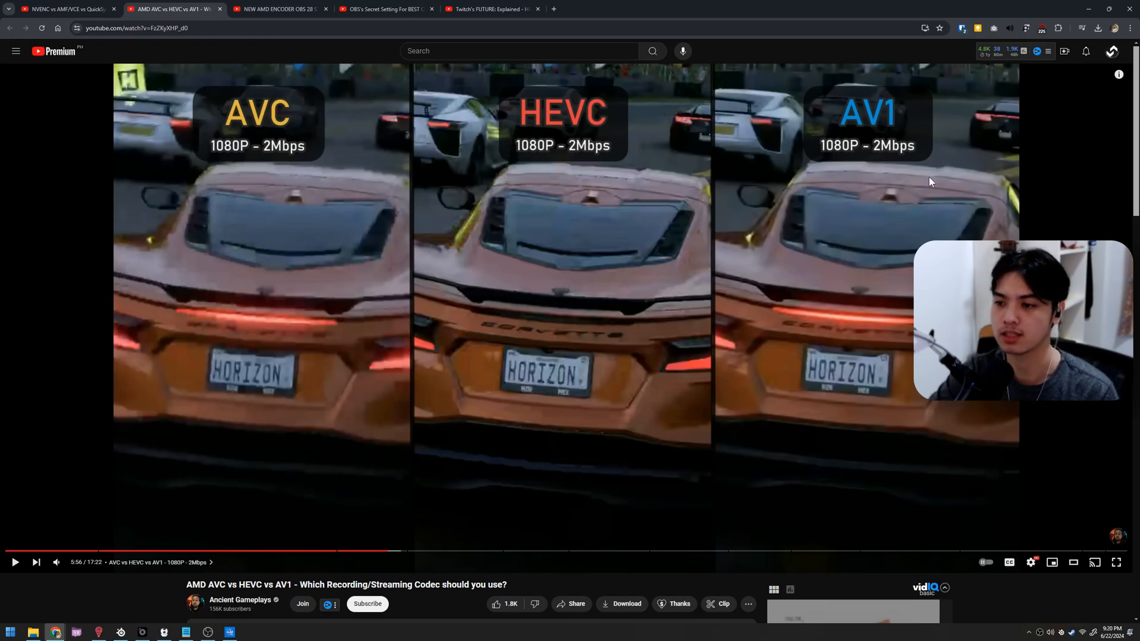
# Show the 'NEW AMD ENCODER OBS 28' video comparing stock, custom and x264 encoders
pyautogui.click(280, 9)
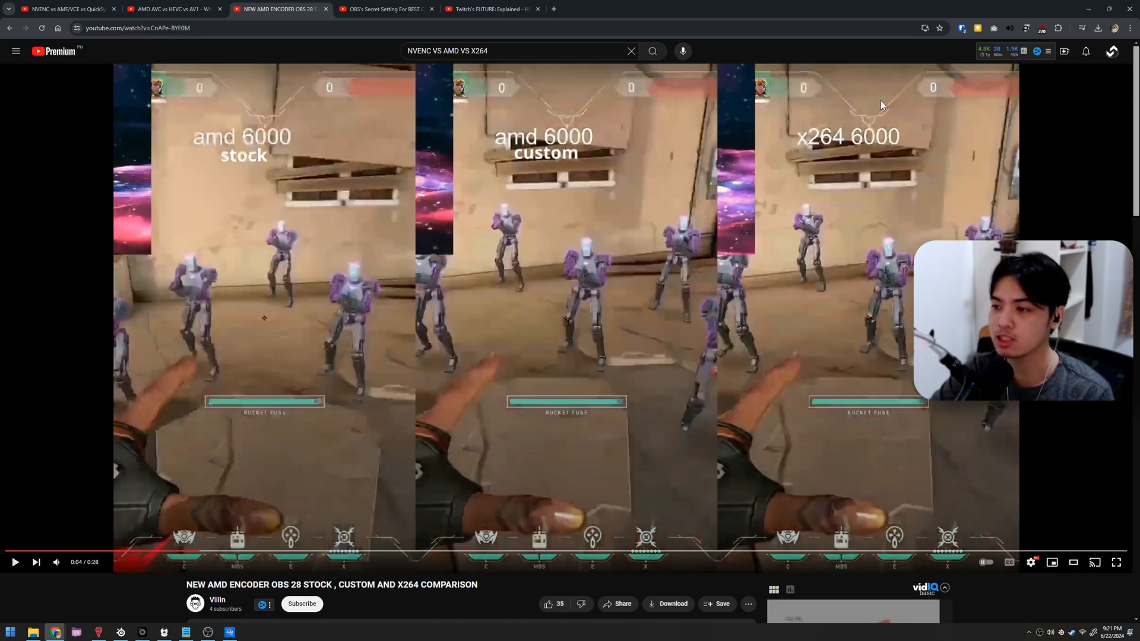
pyautogui.moveTo(891, 275)
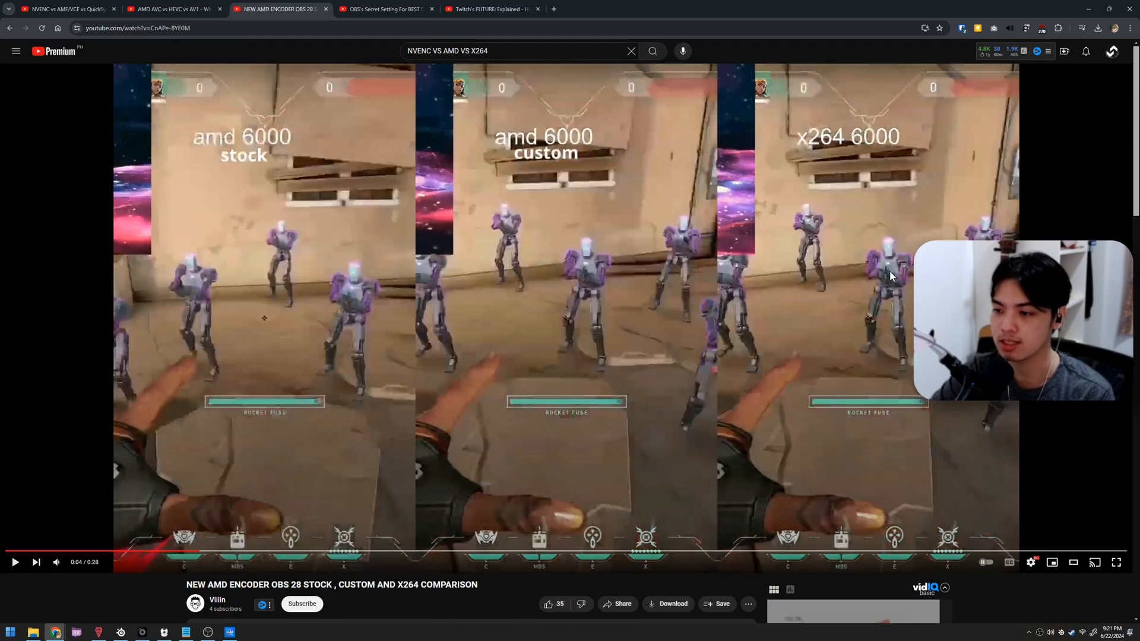
pyautogui.click(1117, 562)
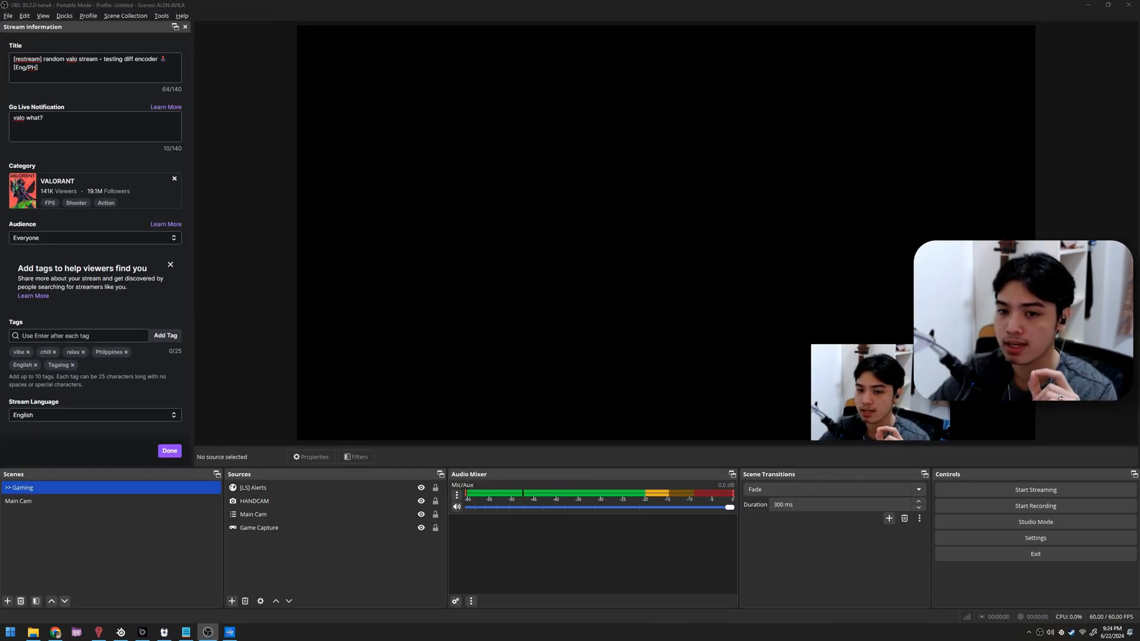
pyautogui.click(95, 67)
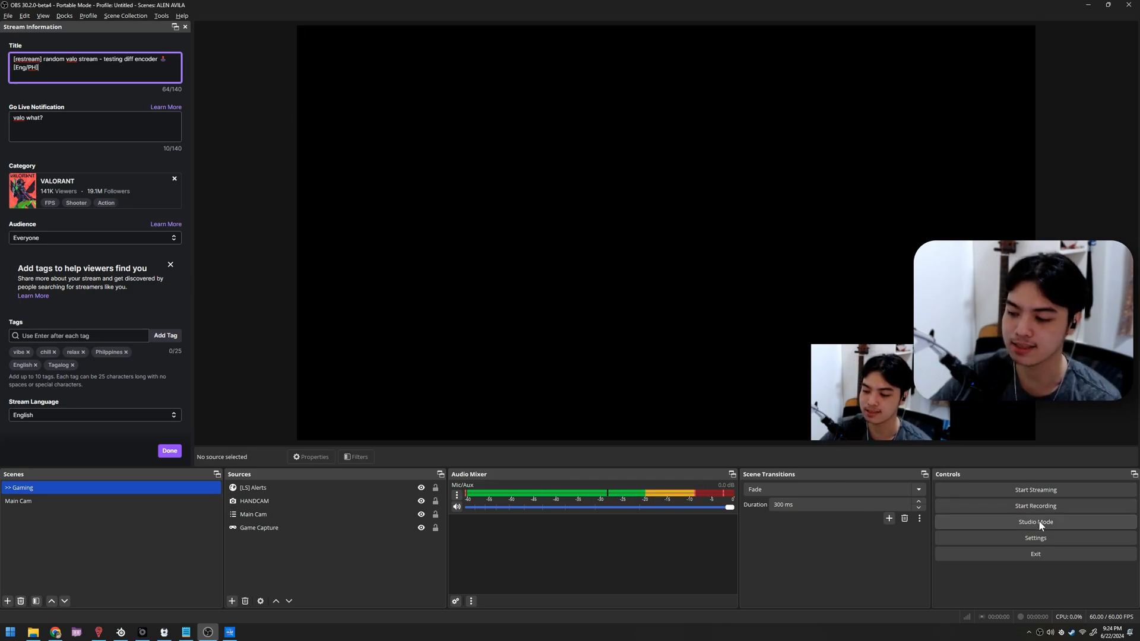
pyautogui.click(1033, 538)
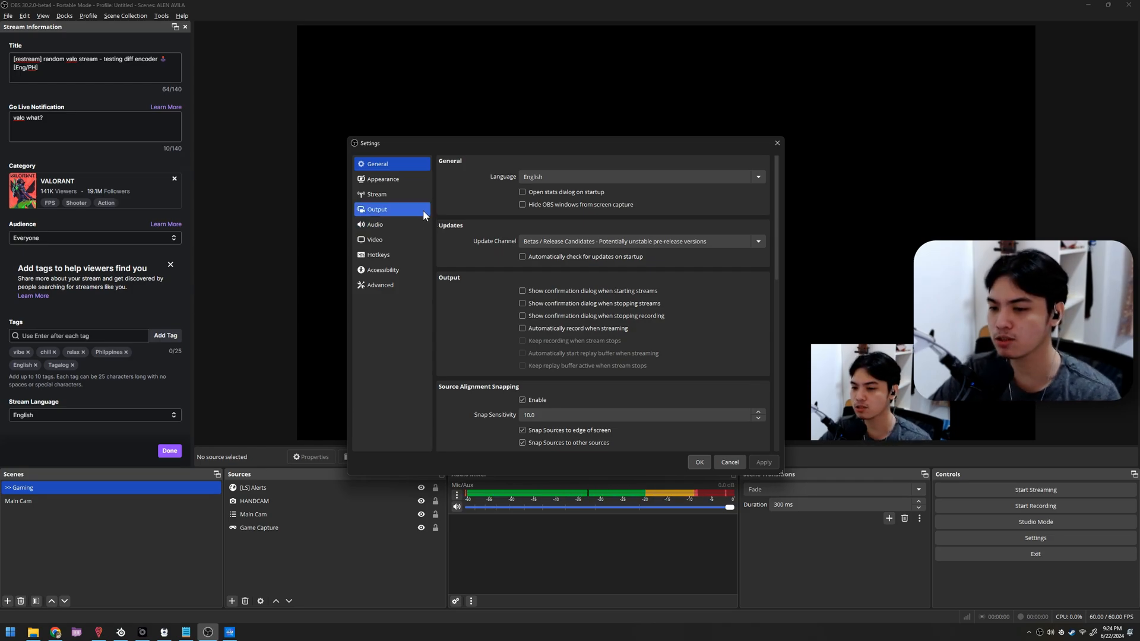
# View OBS Output settings: x264, CBR 15000 Kbps, 2 s keyframes, veryfast, high profile
pyautogui.click(377, 209)
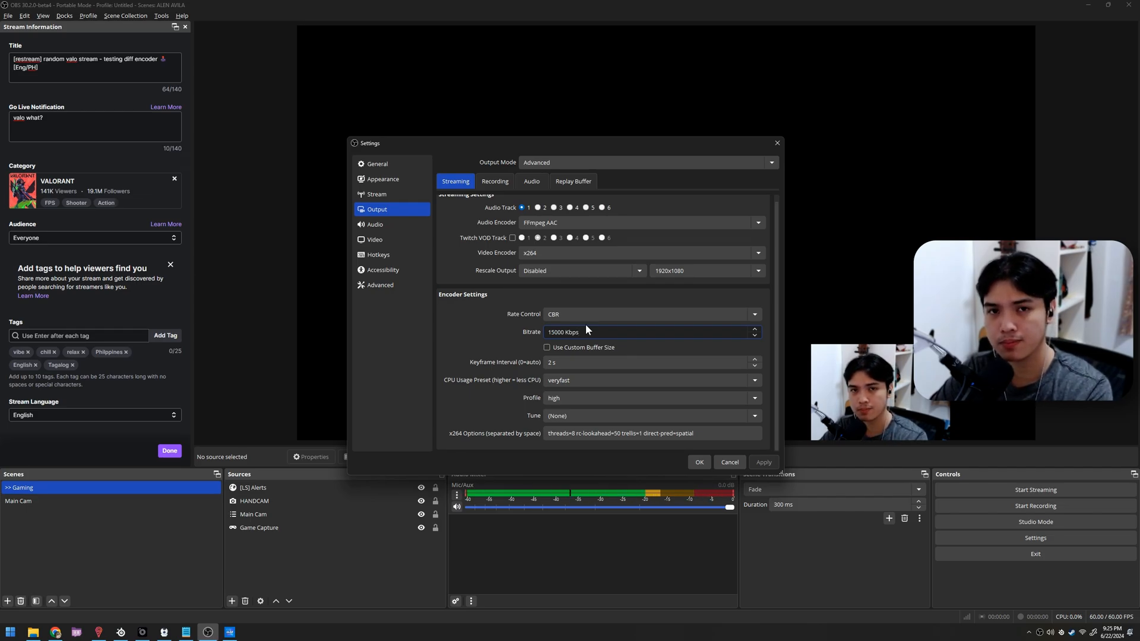
pyautogui.click(647, 333)
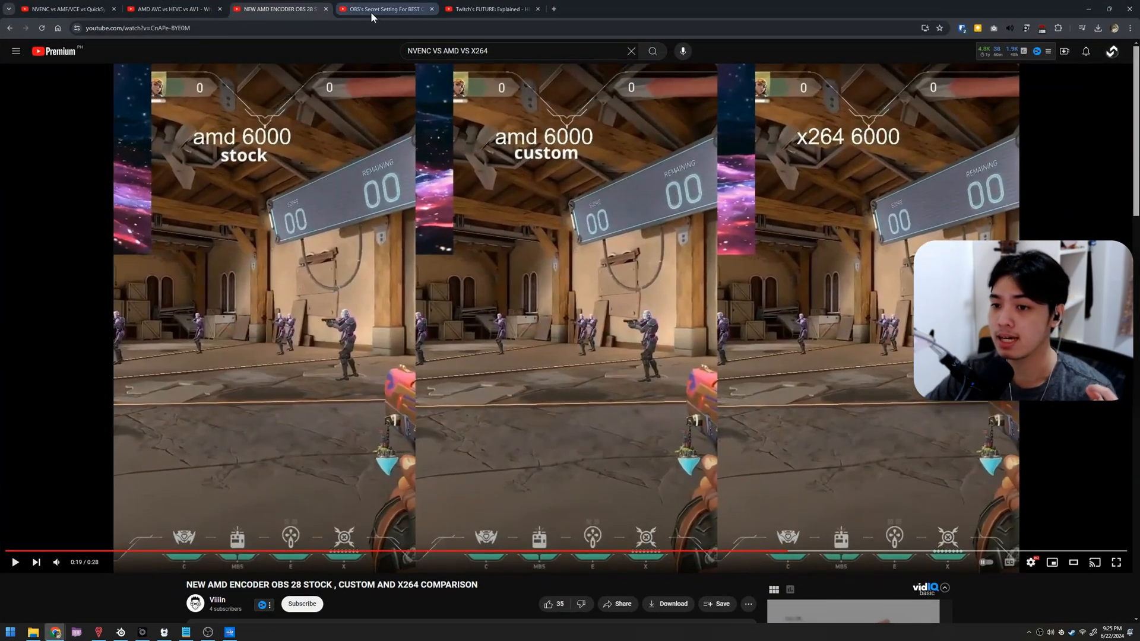
# Play EposVox's Twitch Enhanced Broadcasting video at its 6000 kbps maximum bitrate section
pyautogui.click(385, 9)
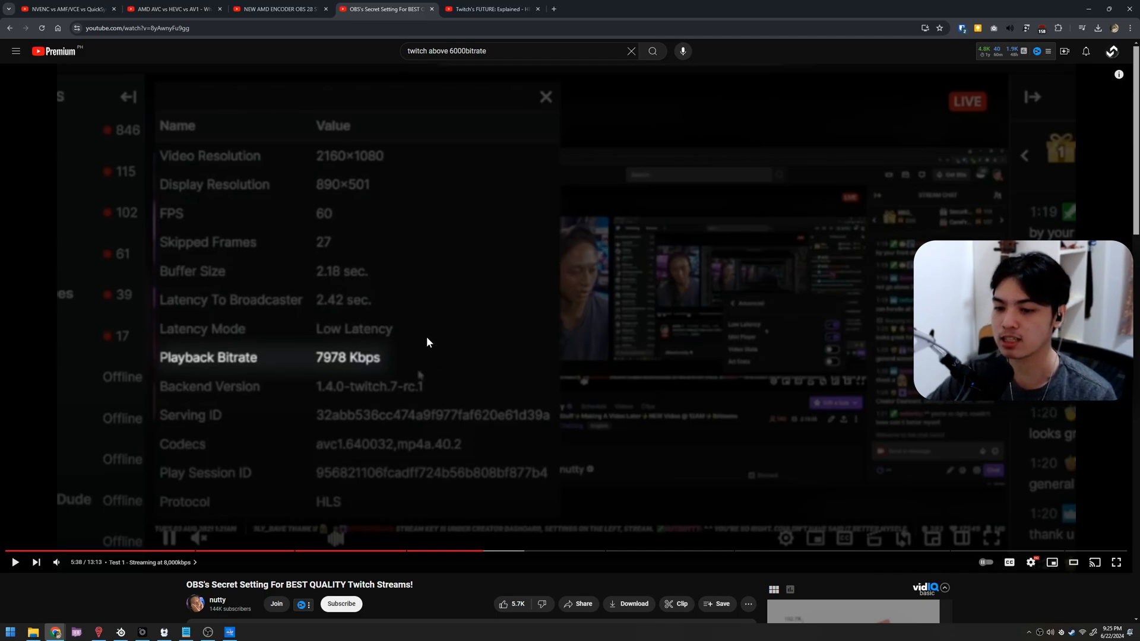
pyautogui.moveTo(512, 550)
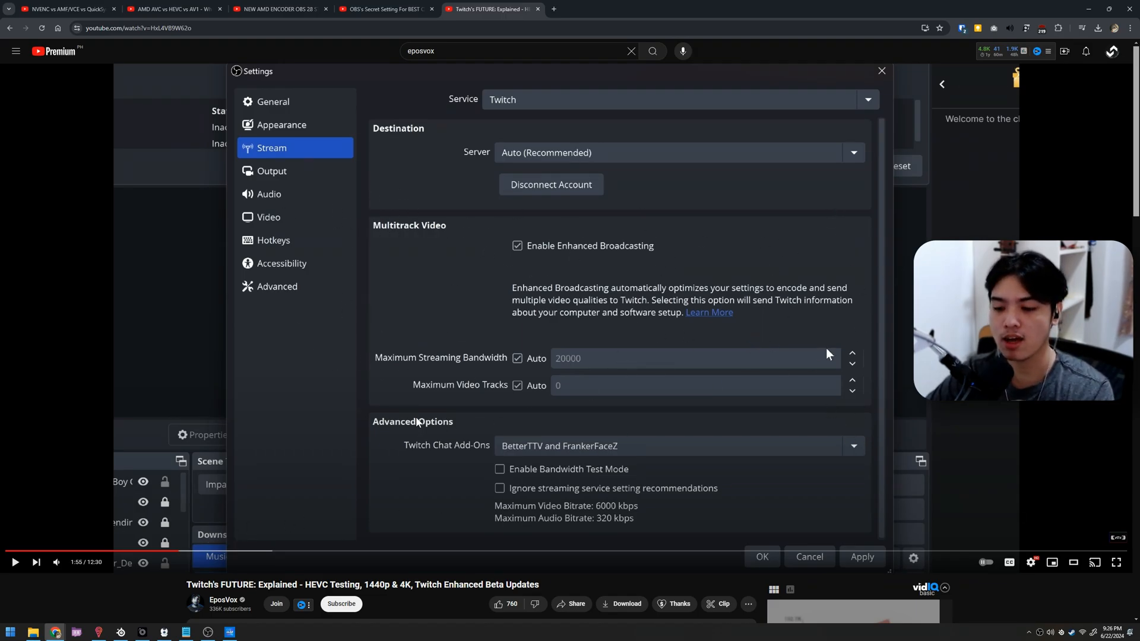
pyautogui.click(272, 171)
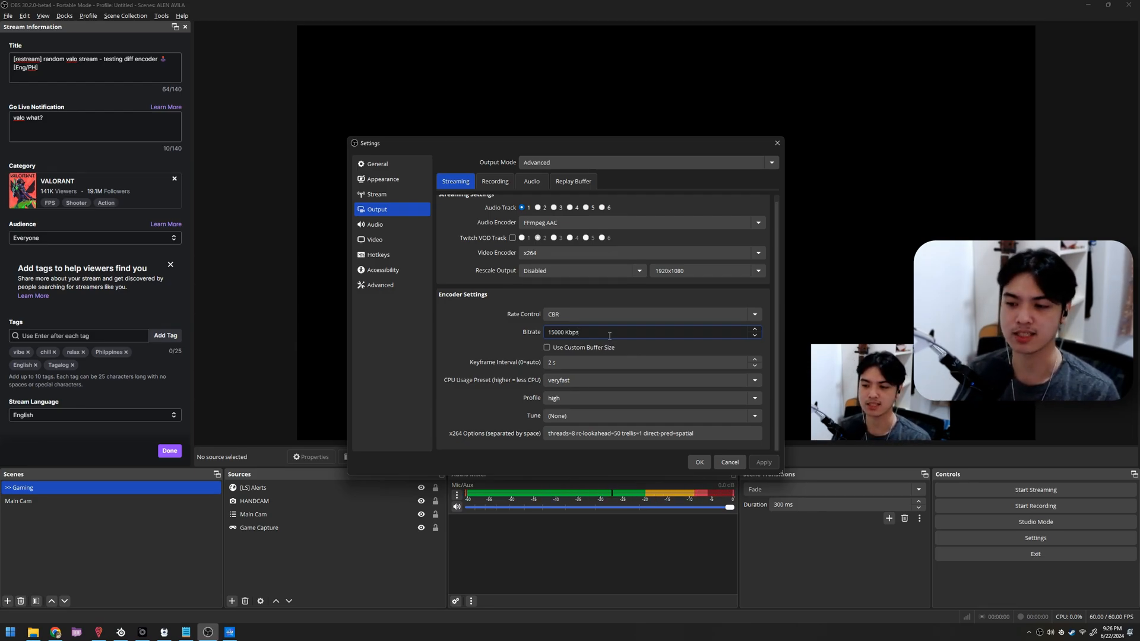
pyautogui.click(609, 332)
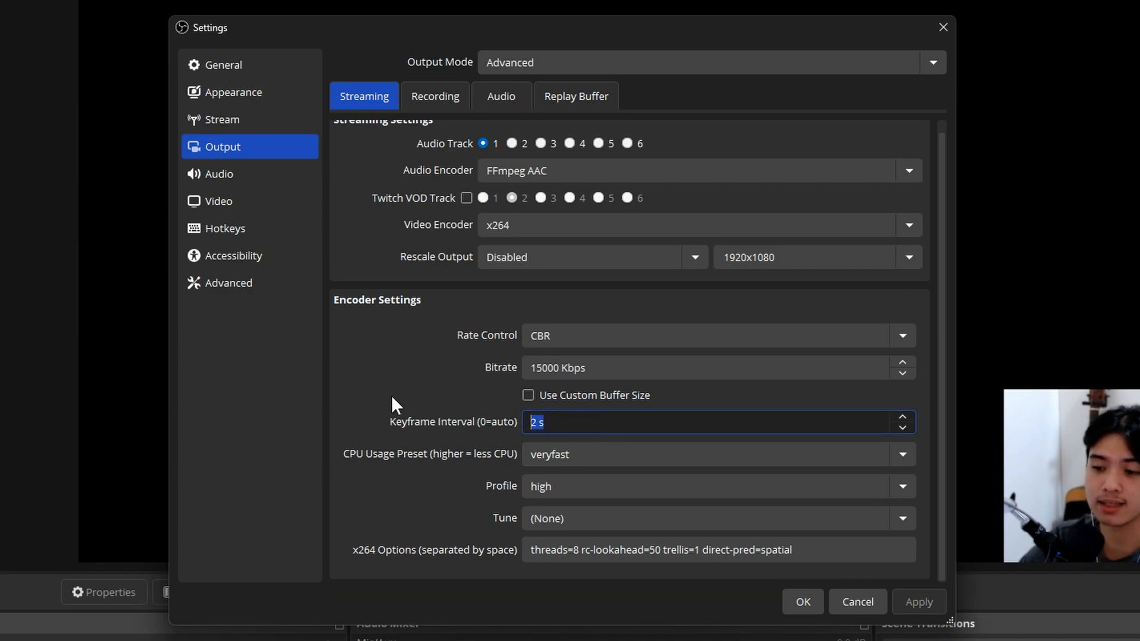
pyautogui.moveTo(455, 411)
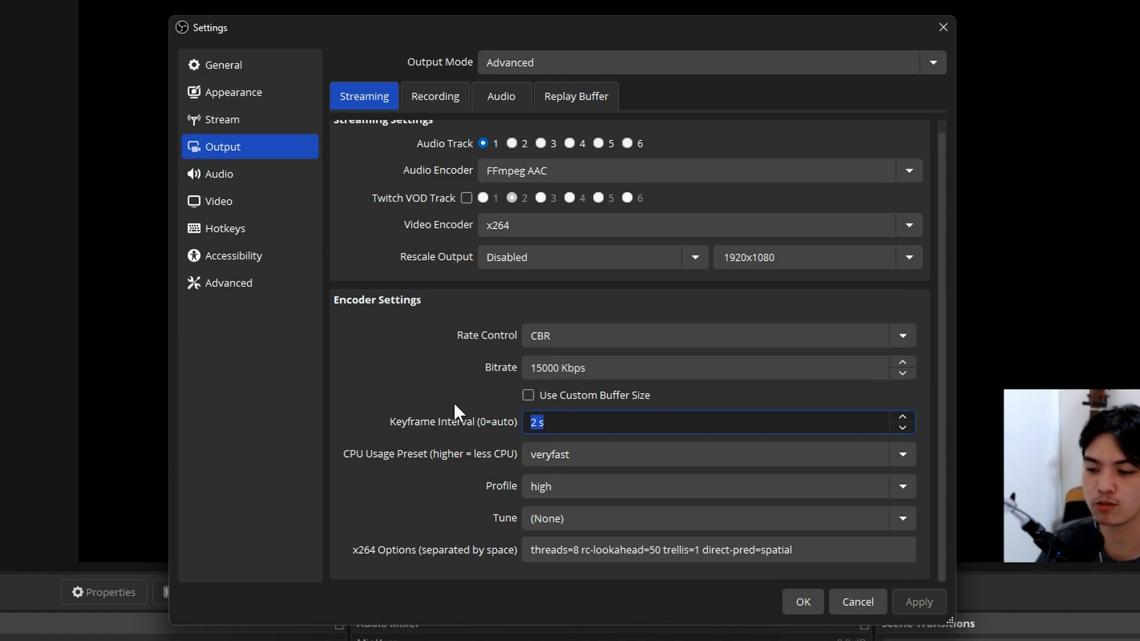
pyautogui.moveTo(716, 420)
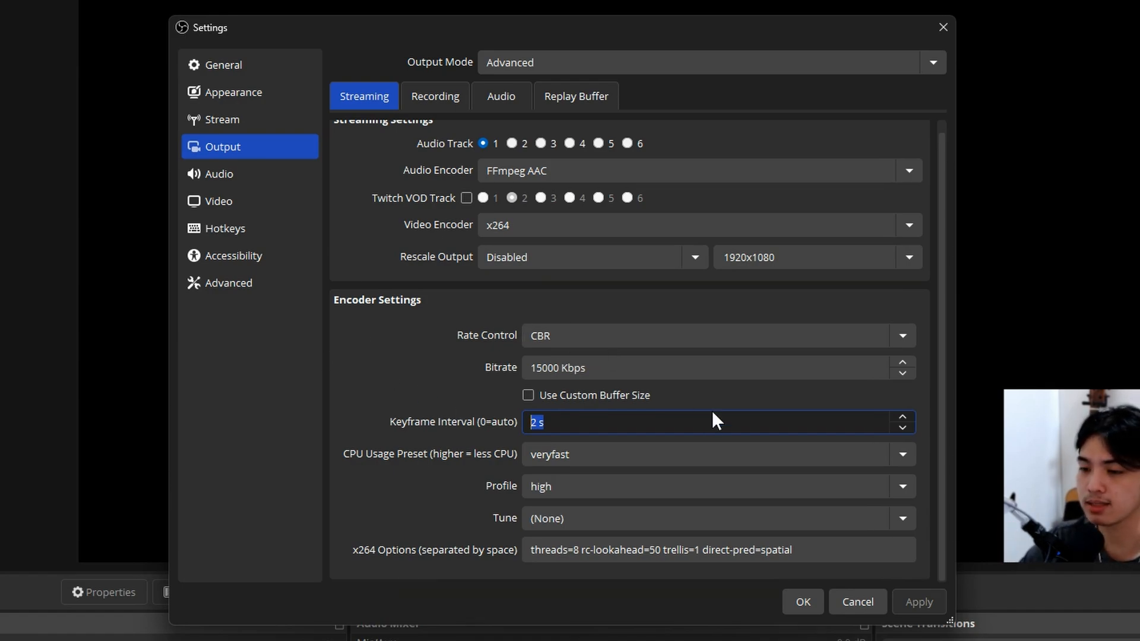
pyautogui.moveTo(389, 475)
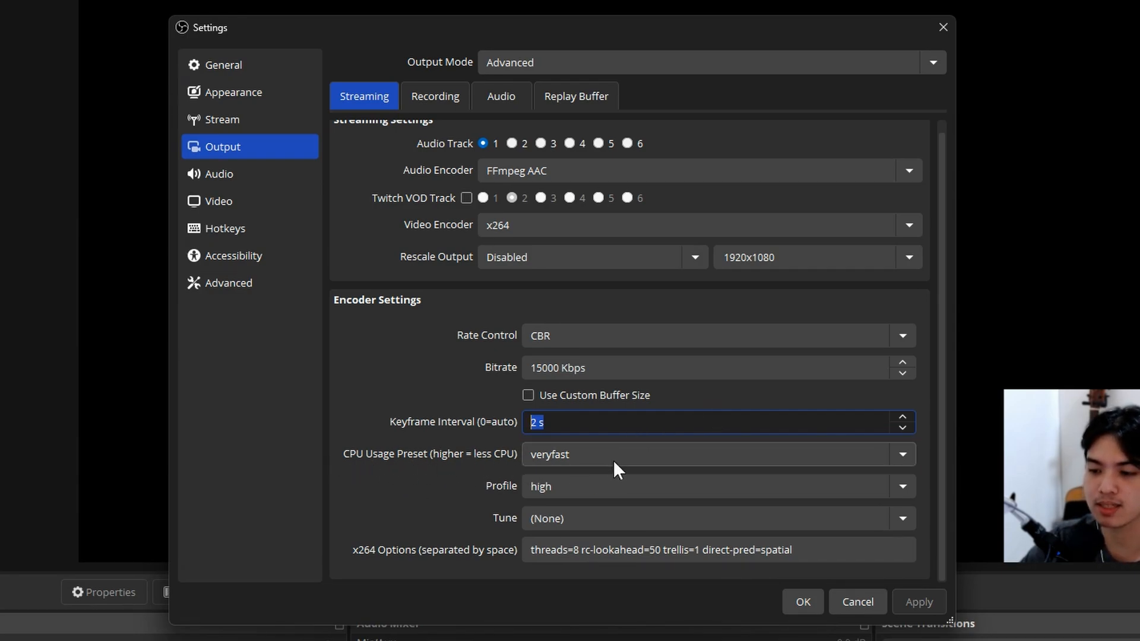
pyautogui.click(718, 454)
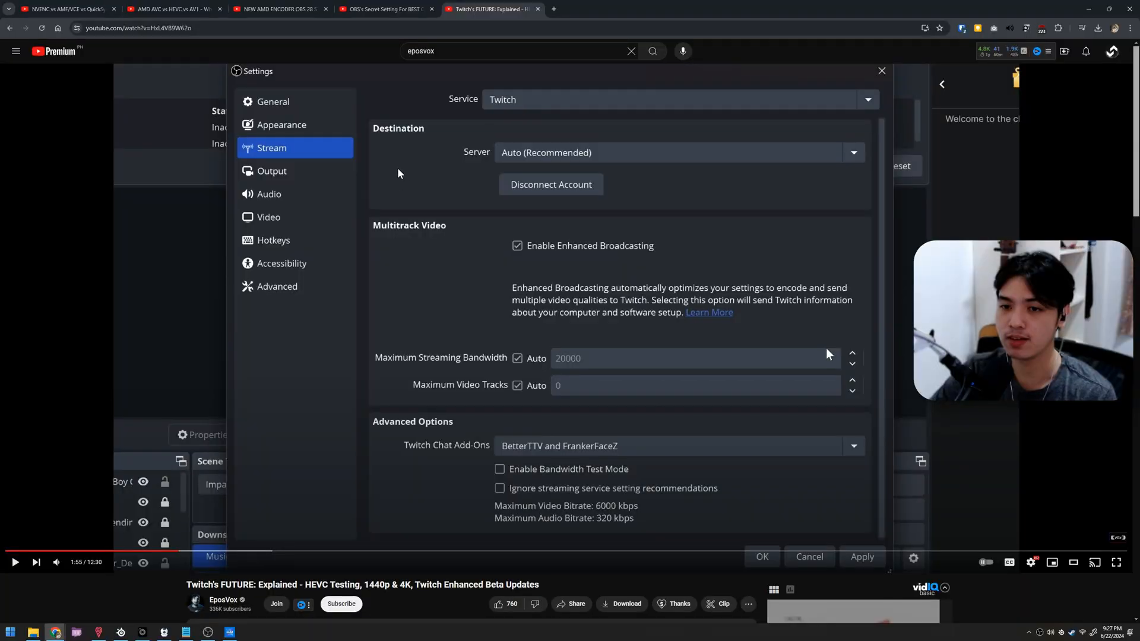
# Show the 6mbps shooter-gameplay encoder quality chart, then minimize the browser
pyautogui.click(65, 9)
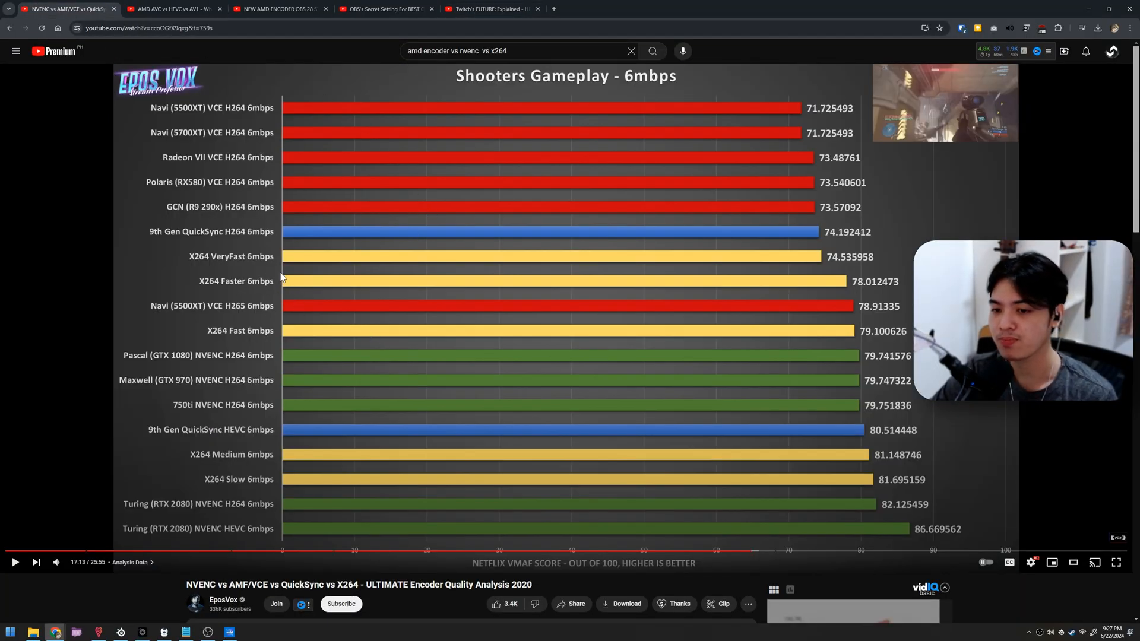
pyautogui.moveTo(245, 206)
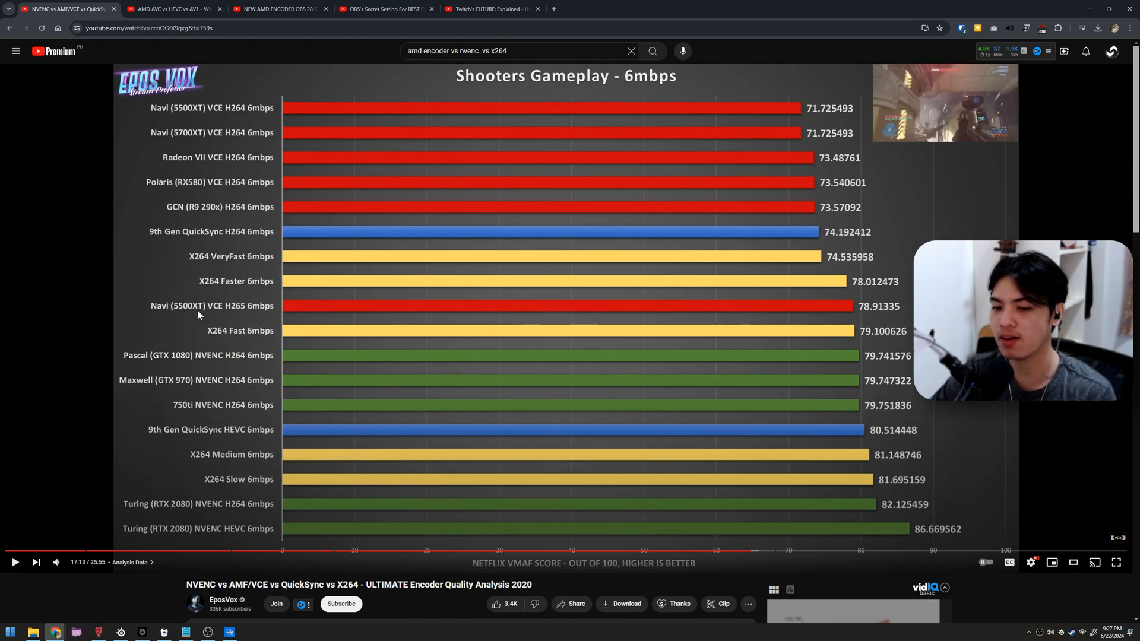
pyautogui.moveTo(413, 325)
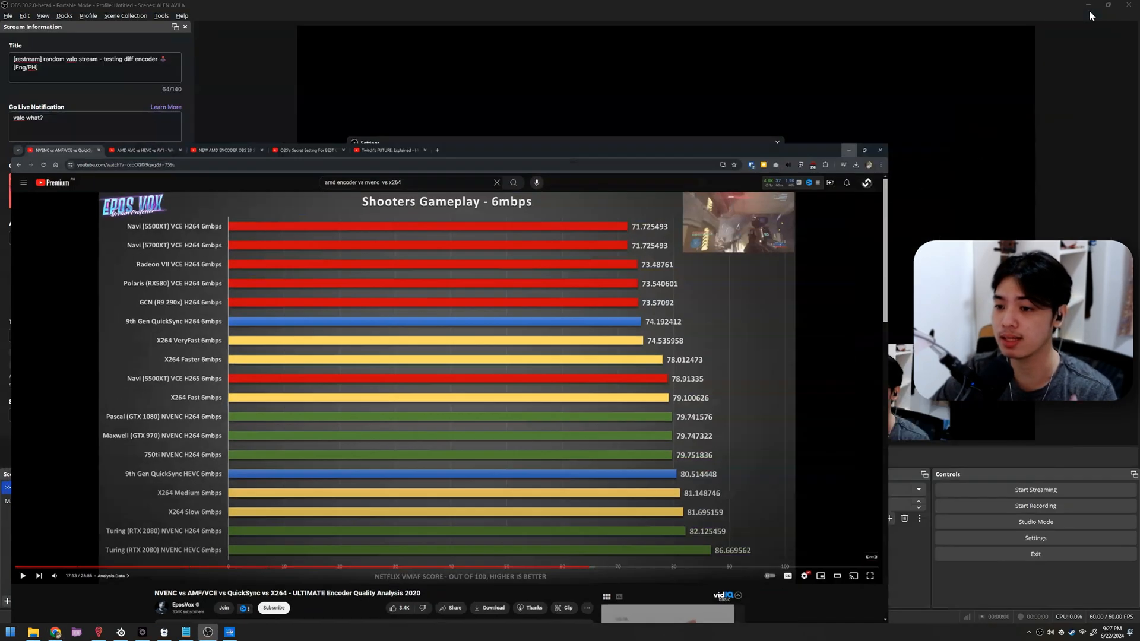
pyautogui.click(1033, 538)
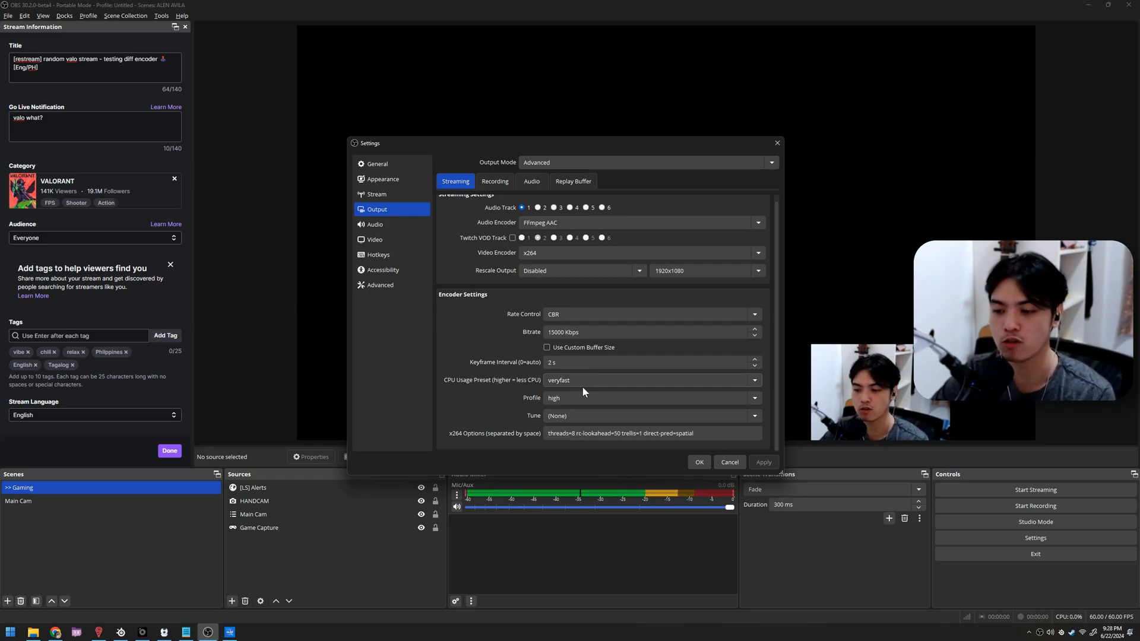
pyautogui.click(649, 398)
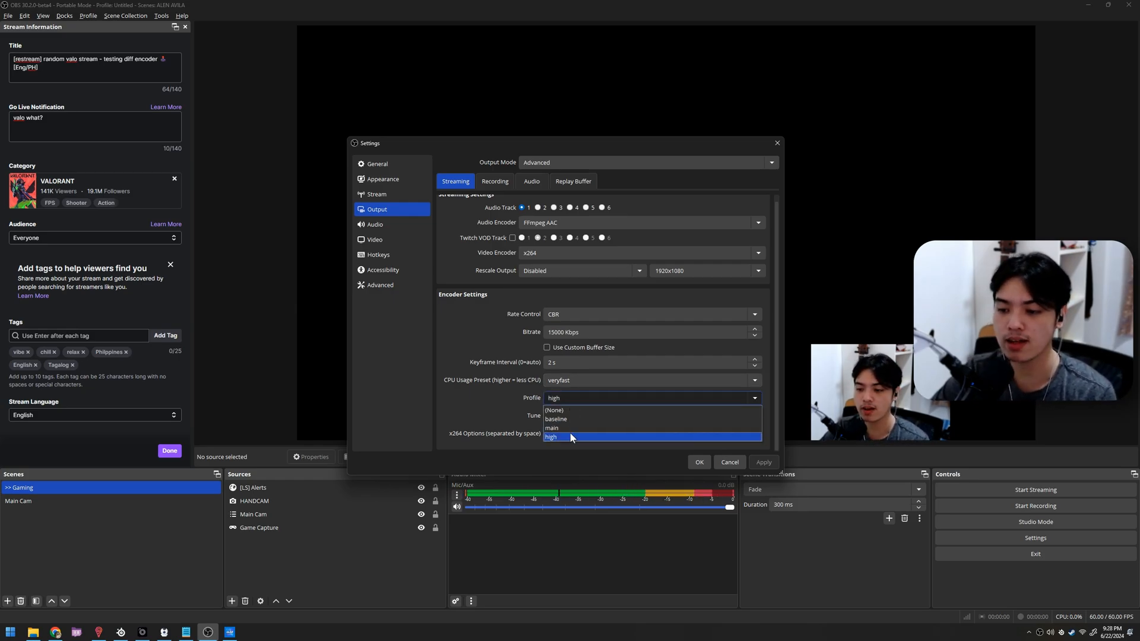
pyautogui.click(550, 436)
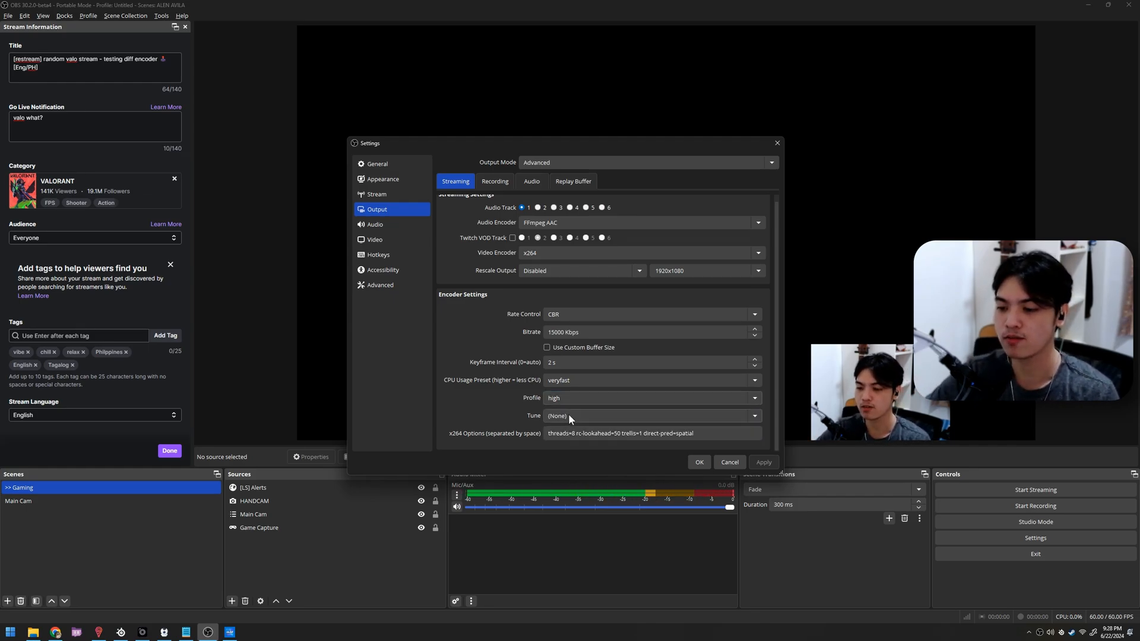
pyautogui.click(651, 397)
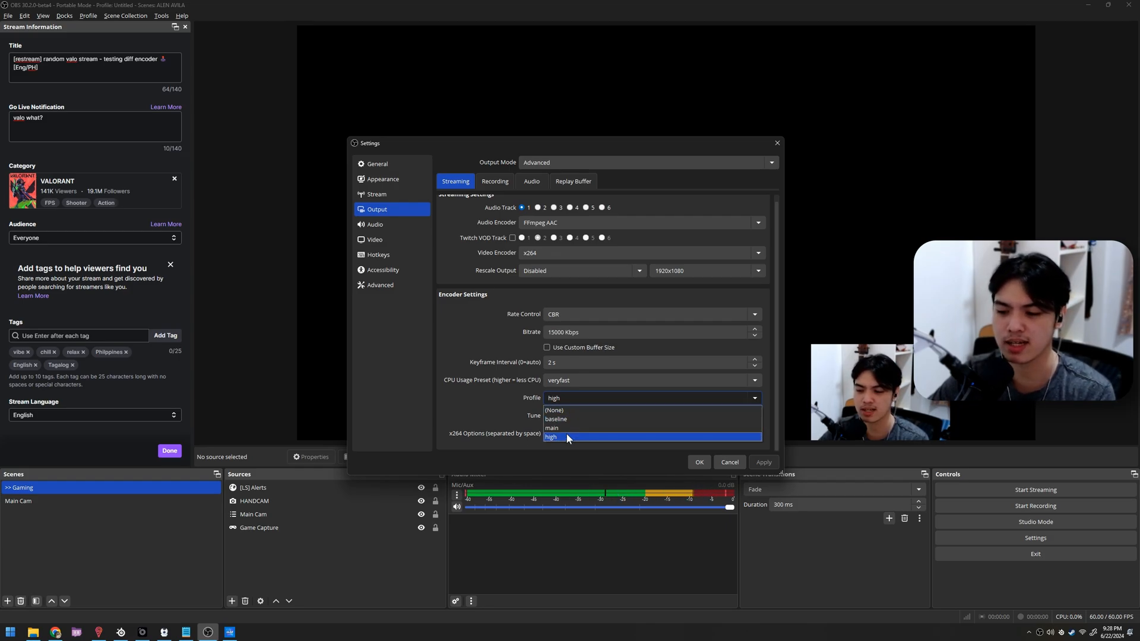
pyautogui.click(567, 437)
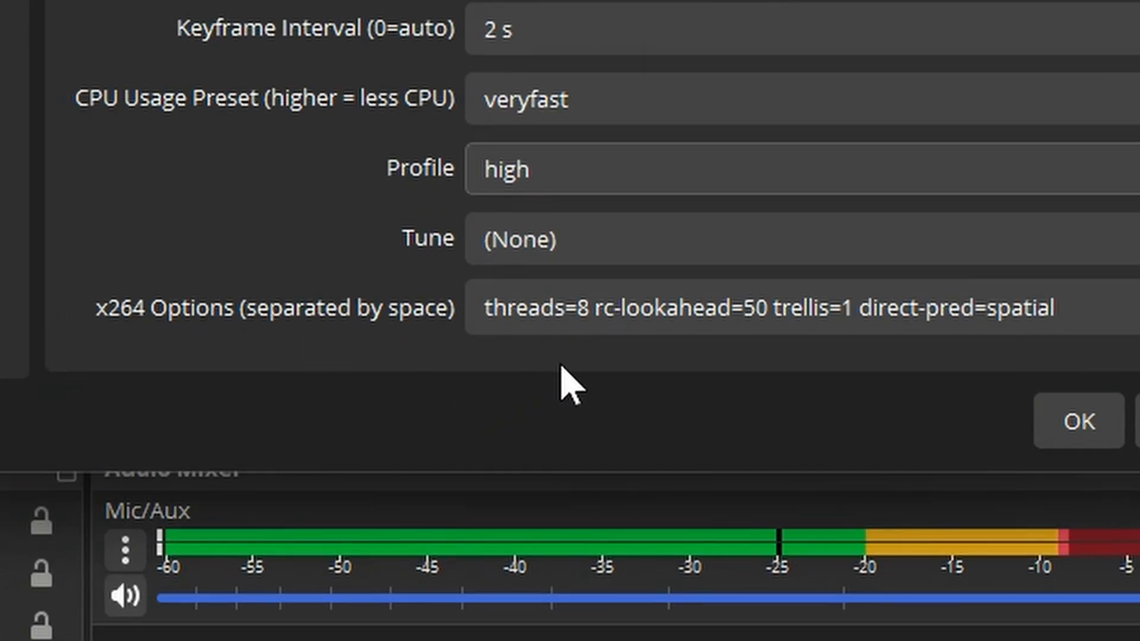
pyautogui.tripleClick(763, 307)
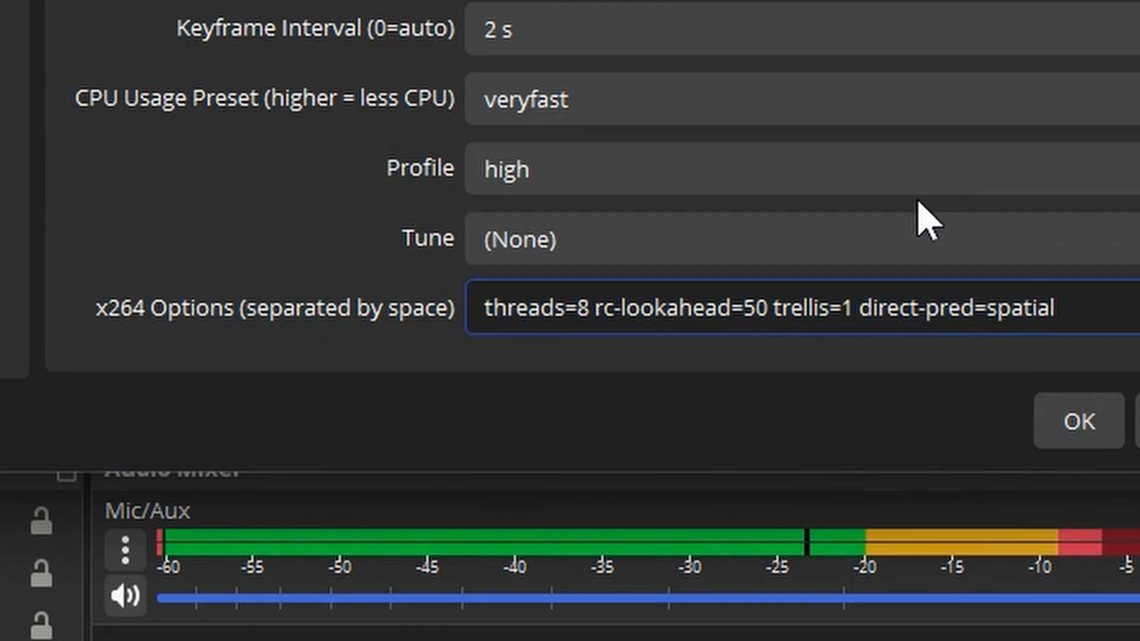
pyautogui.doubleClick(531, 309)
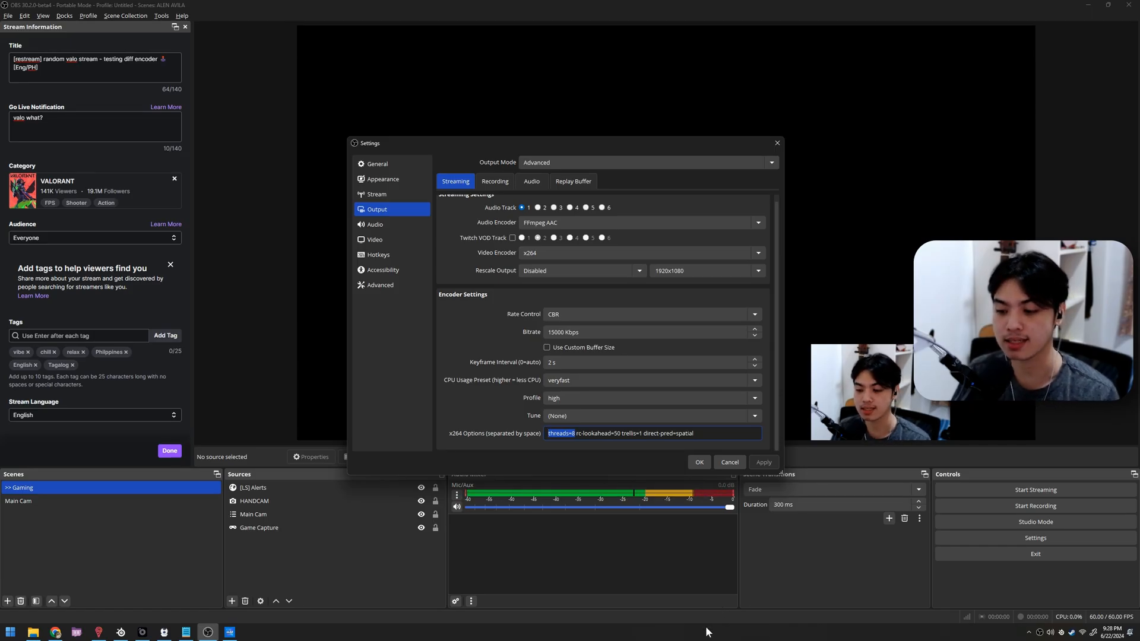
pyautogui.rightClick(705, 631)
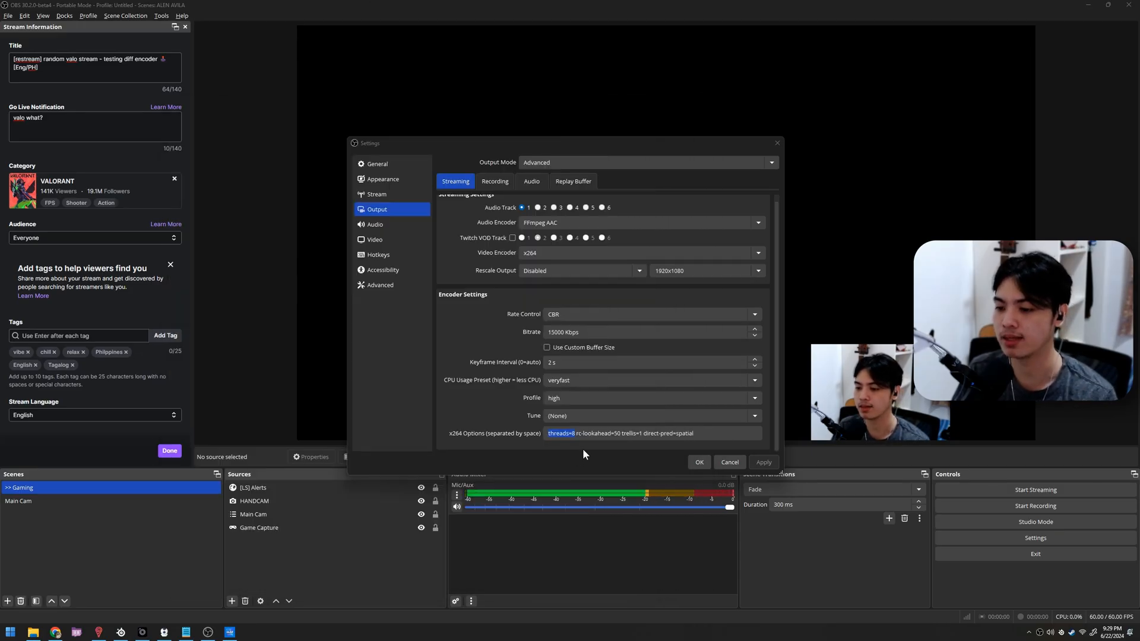
pyautogui.click(574, 433)
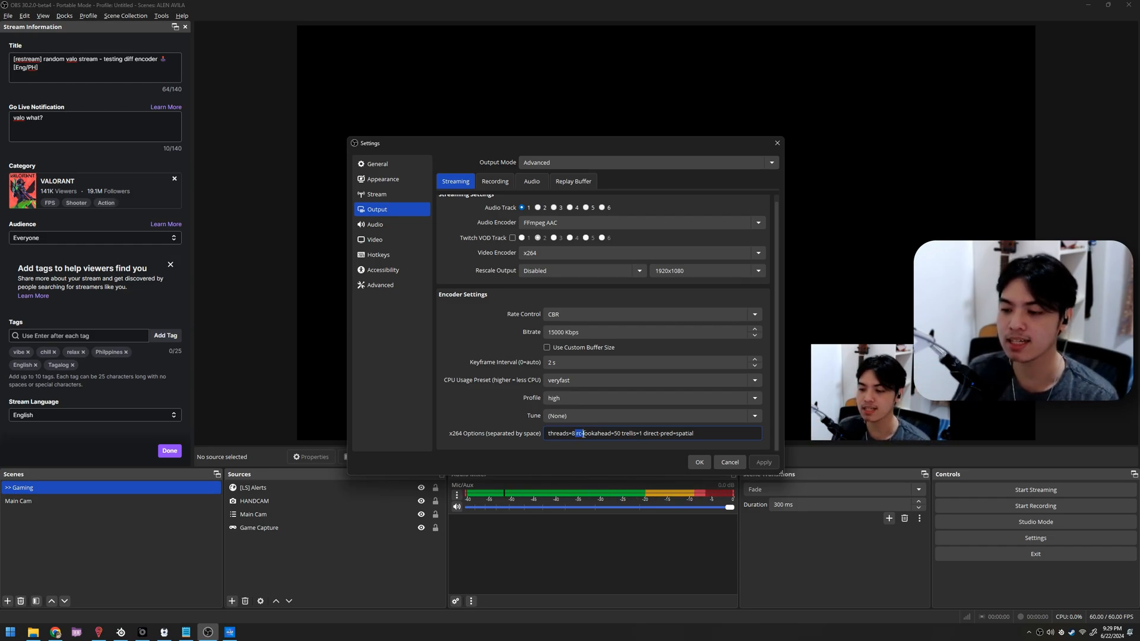
# Highlight the rc-lookahead=50 entry in the custom x264 Options field
pyautogui.doubleClick(598, 433)
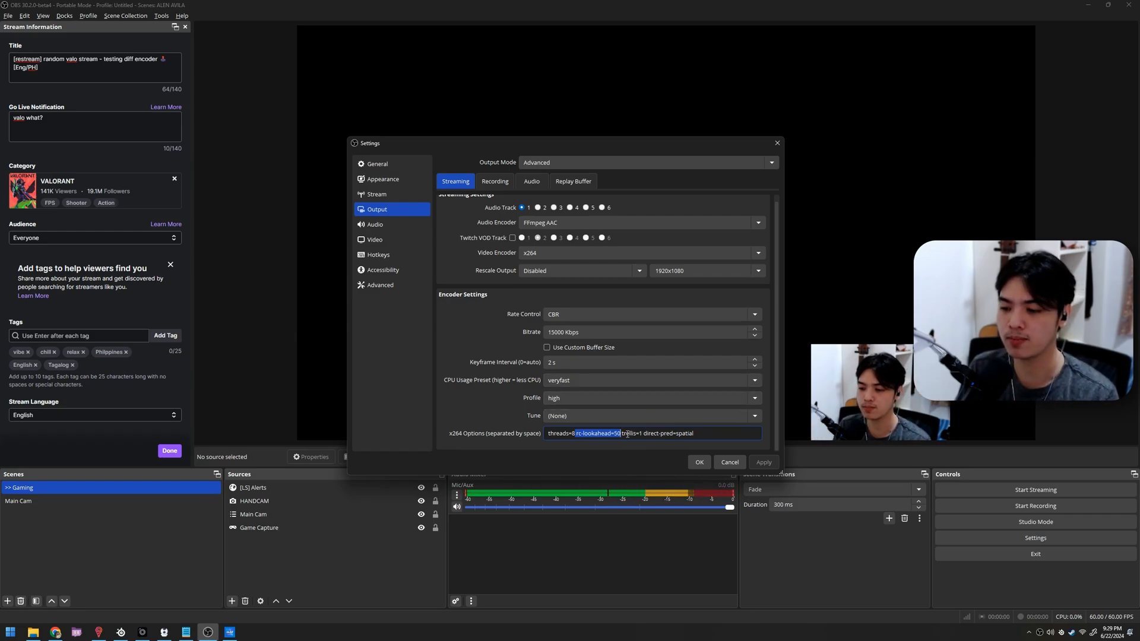
pyautogui.click(630, 433)
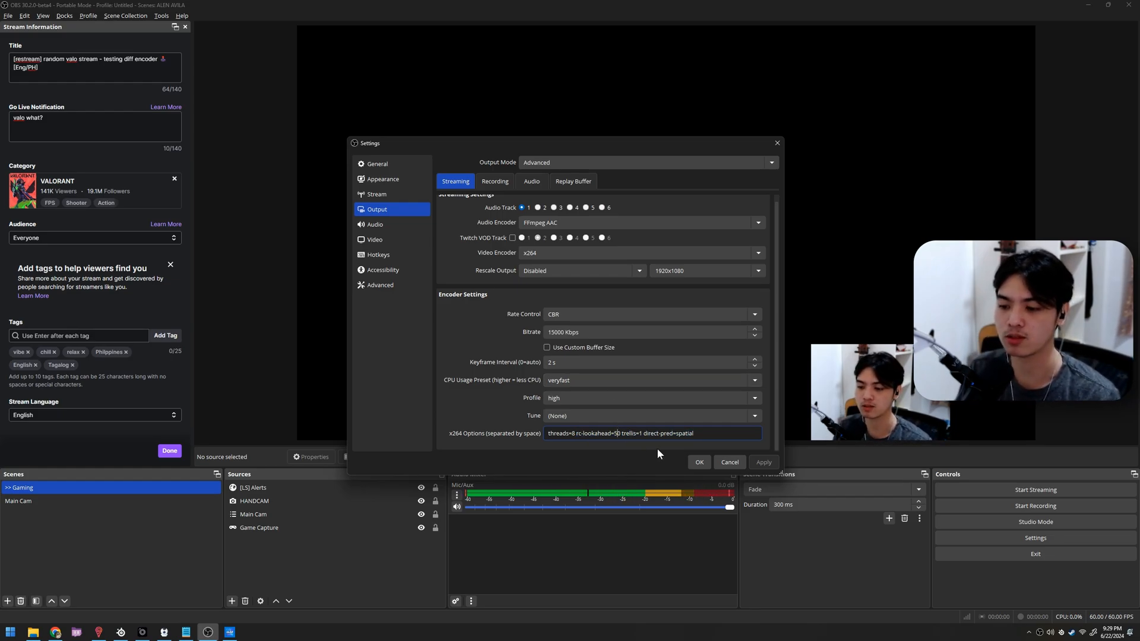
pyautogui.doubleClick(631, 433)
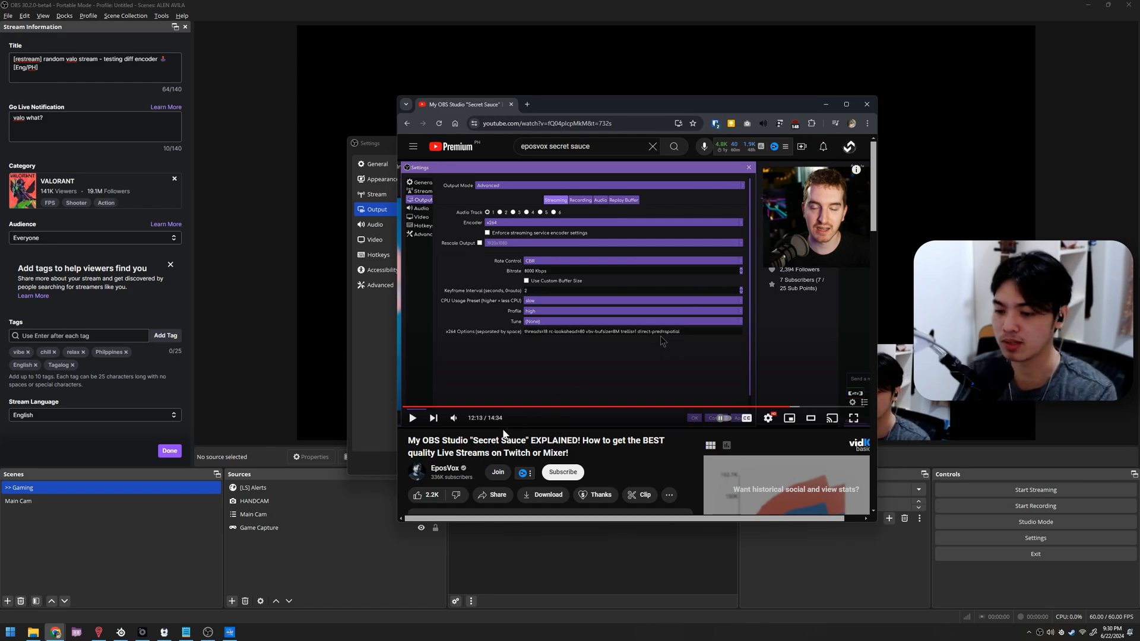
pyautogui.moveTo(694, 379)
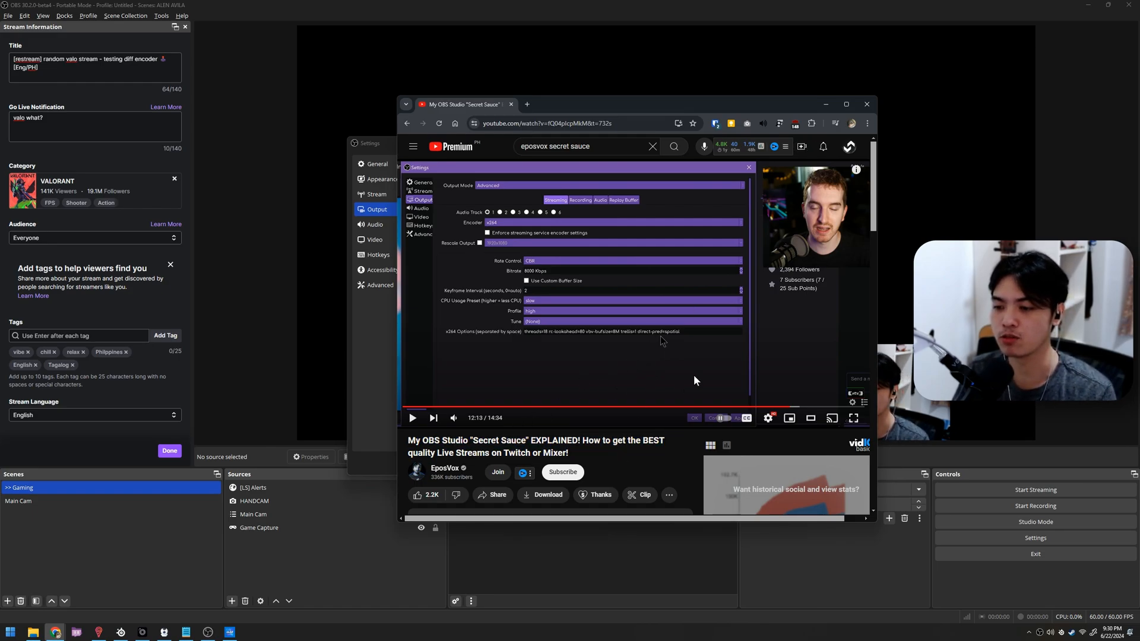